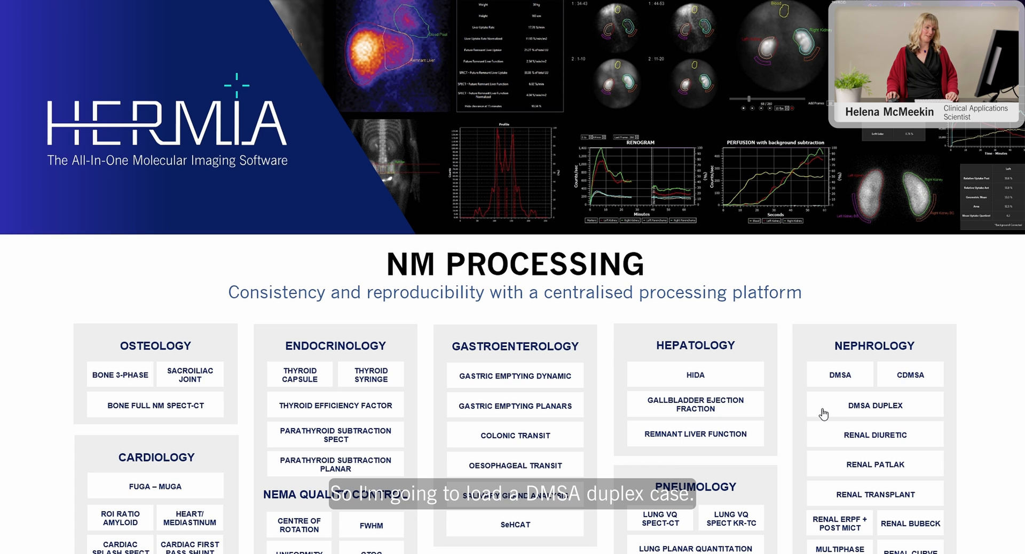
Load the DMSA Duplex kidney case from the Hermia NM processing menu.
left_click(875, 404)
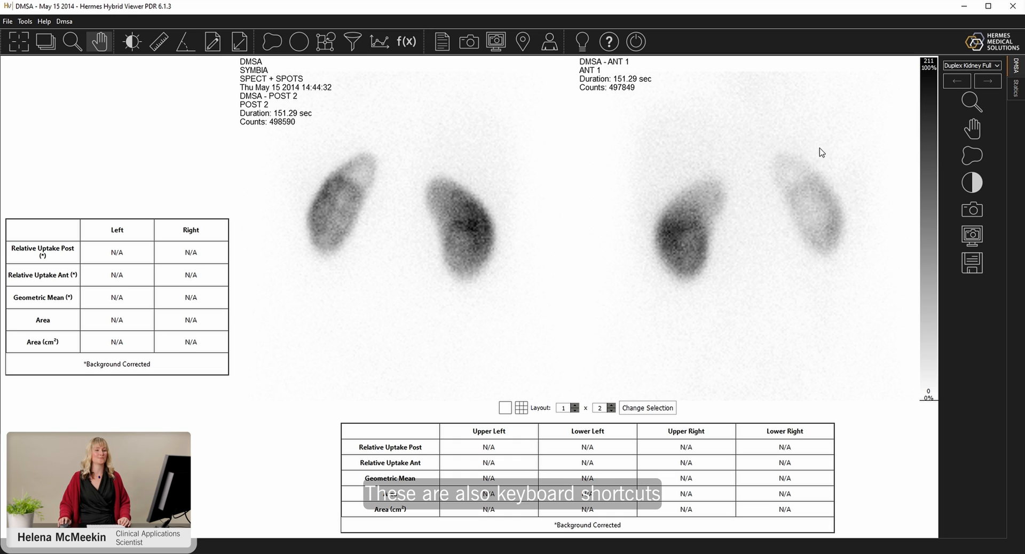
Bring up the ROI/VOI region list, move it aside and choose automatic threshold drawing for the left kidney.
left_click(971, 156)
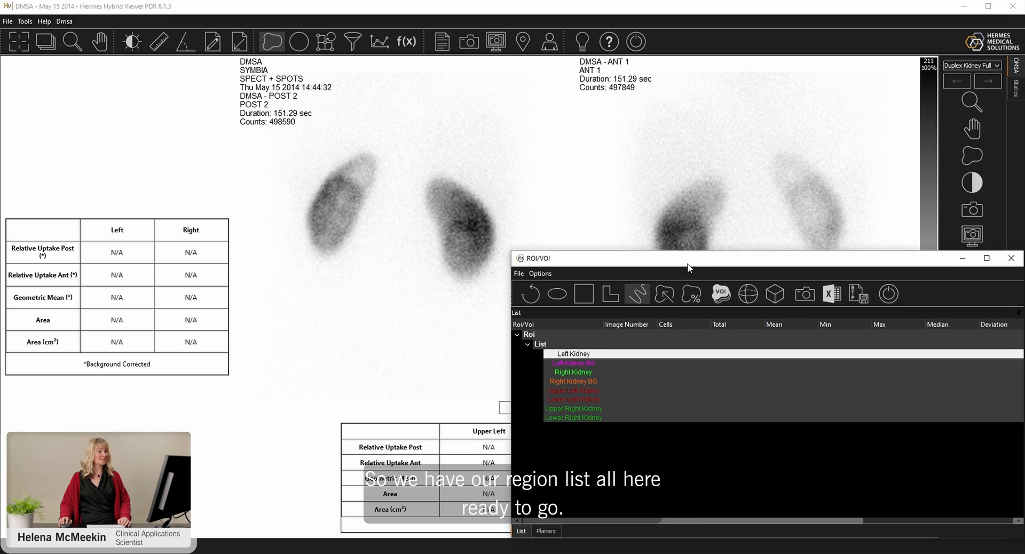
left_click_drag(688, 259, 733, 265)
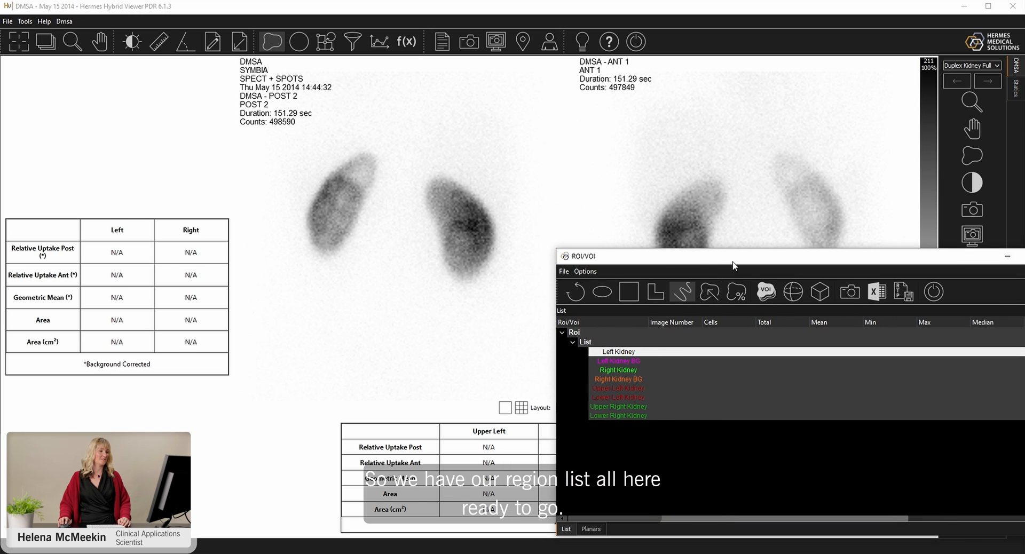
mouse_move(717, 280)
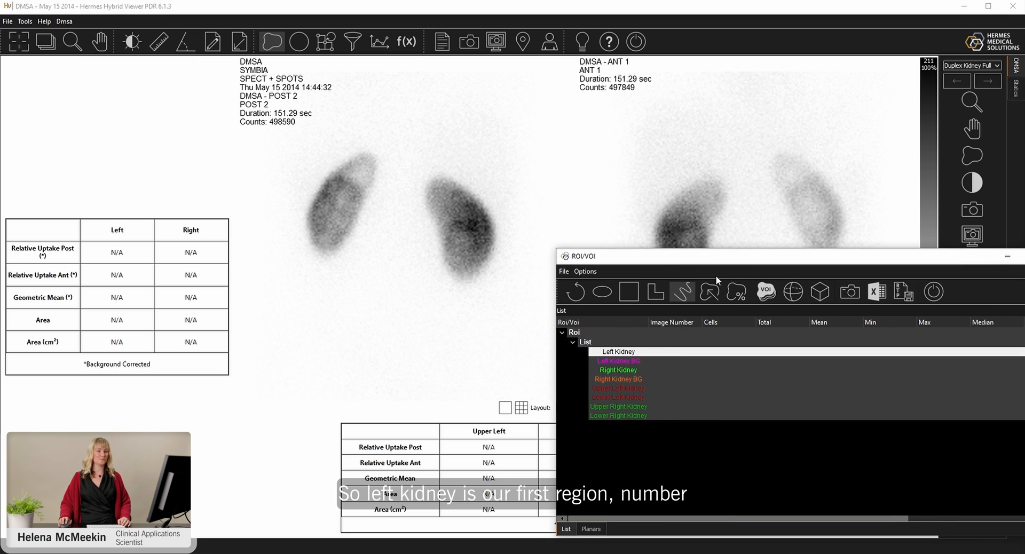
mouse_move(810, 310)
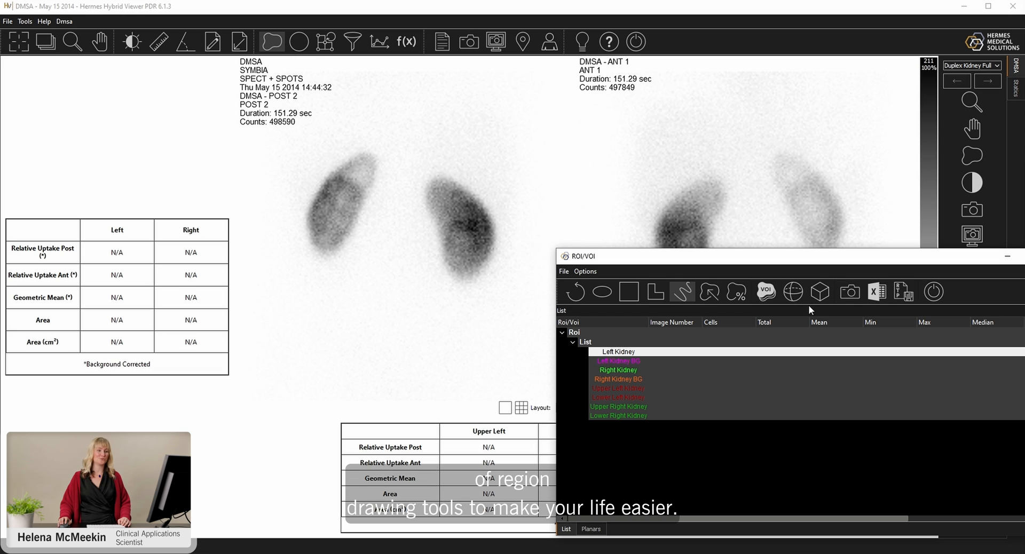
left_click(708, 292)
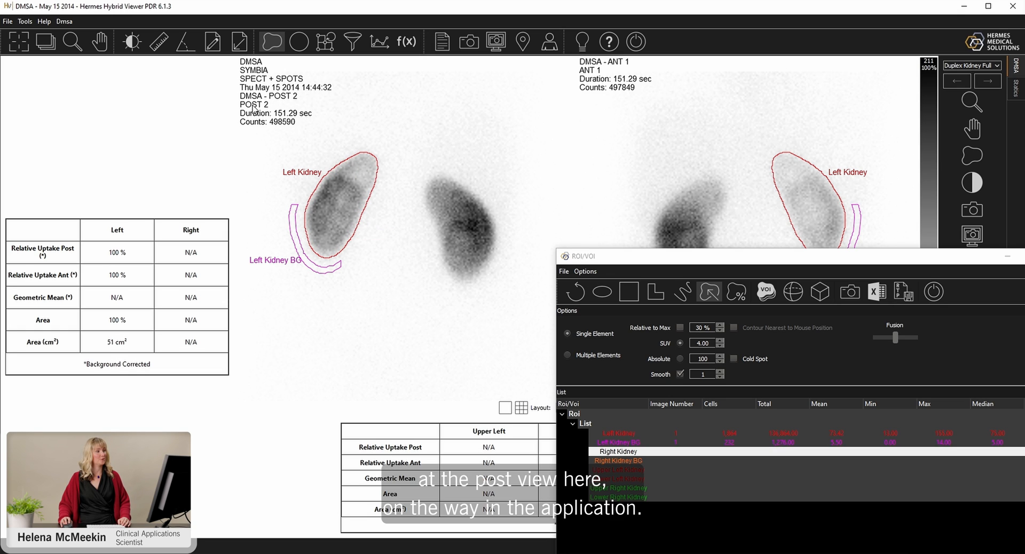
mouse_move(510, 111)
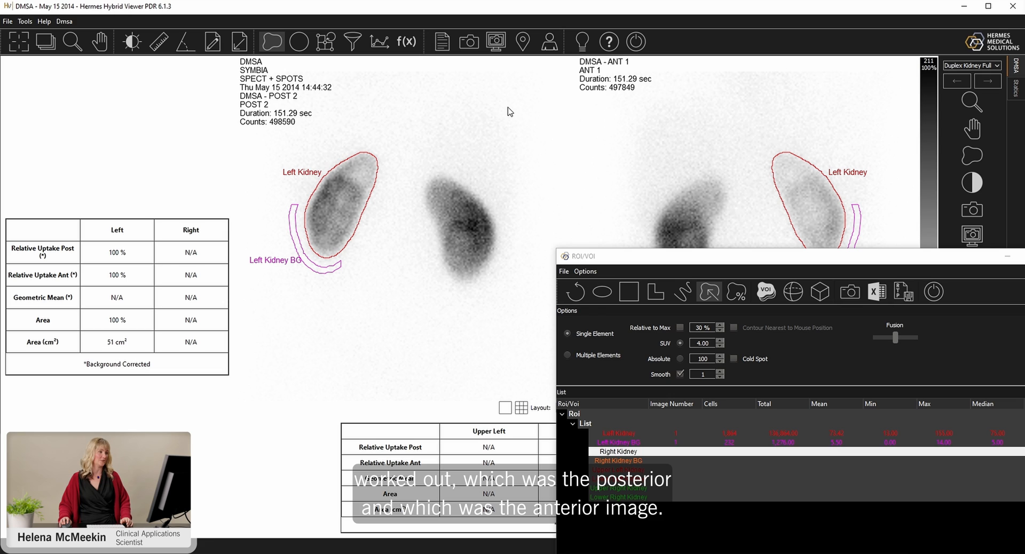
mouse_move(307, 193)
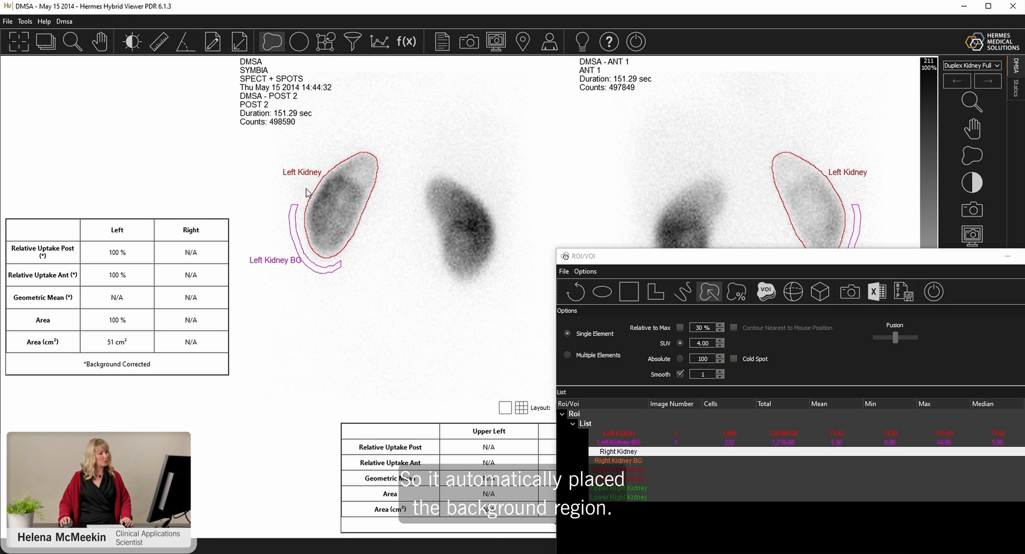
mouse_move(331, 293)
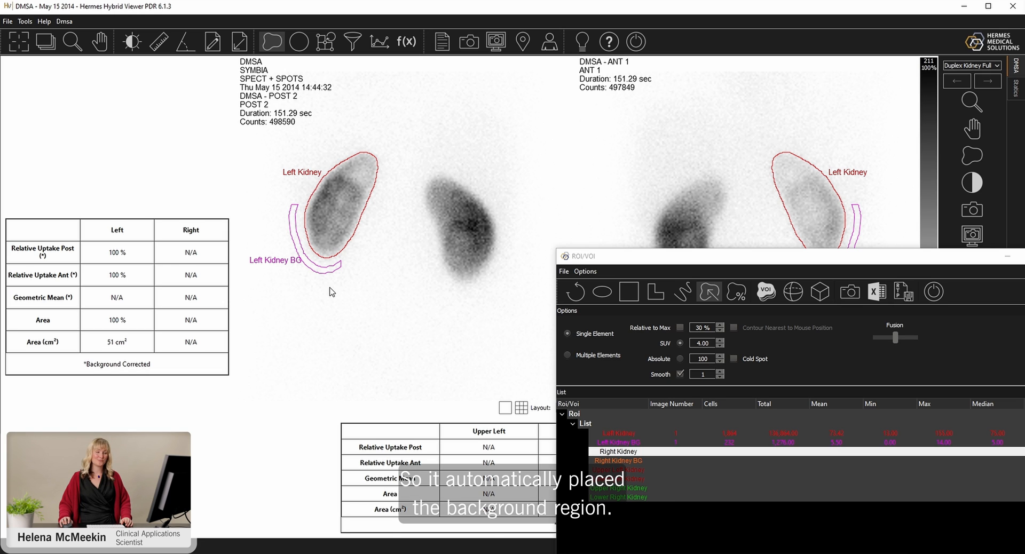
mouse_move(286, 195)
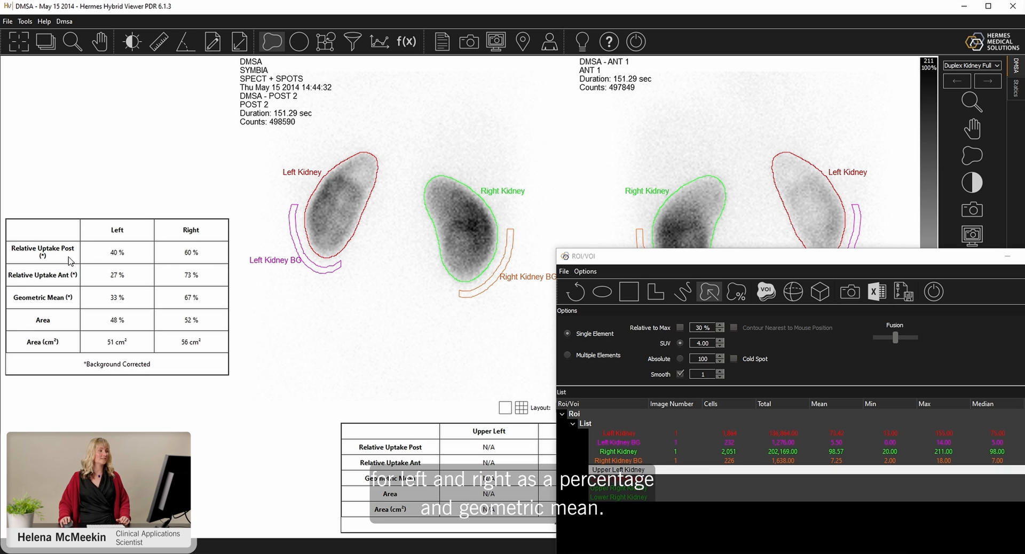
mouse_move(250, 297)
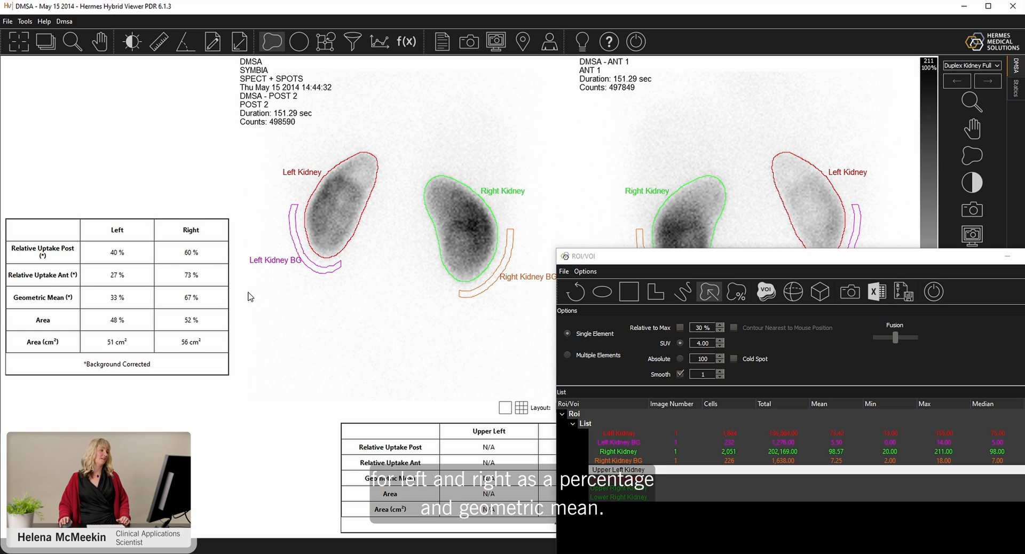
mouse_move(105, 415)
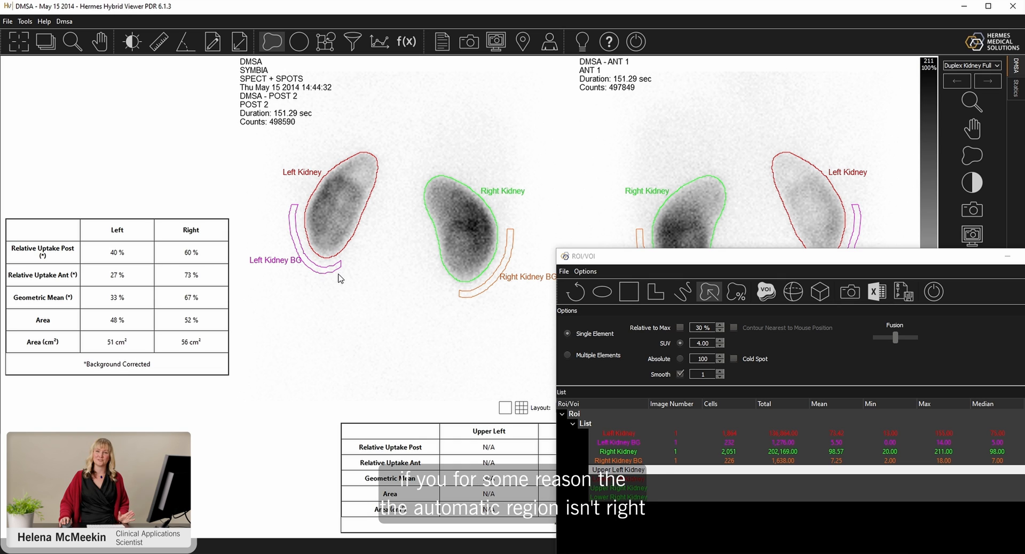
mouse_move(638, 421)
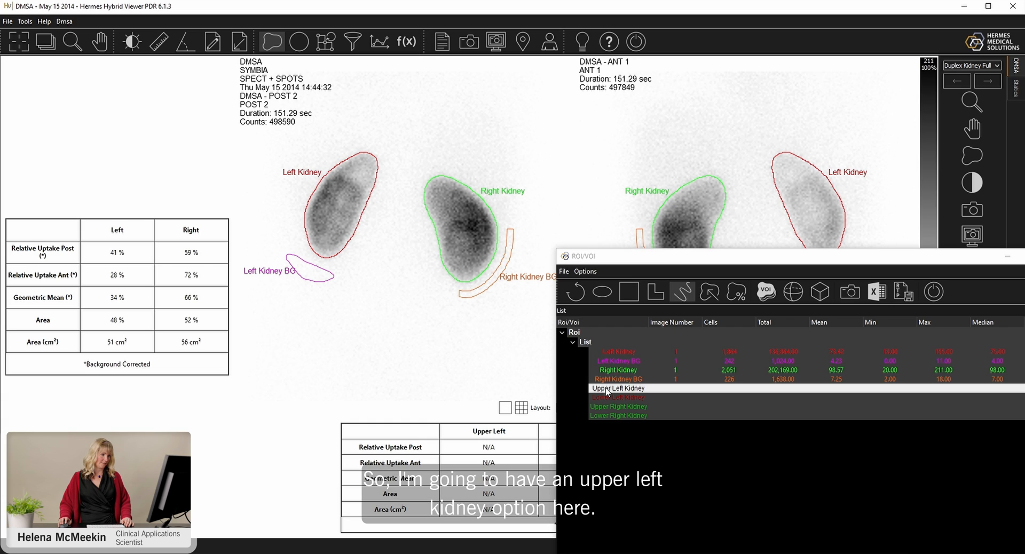
mouse_move(638, 363)
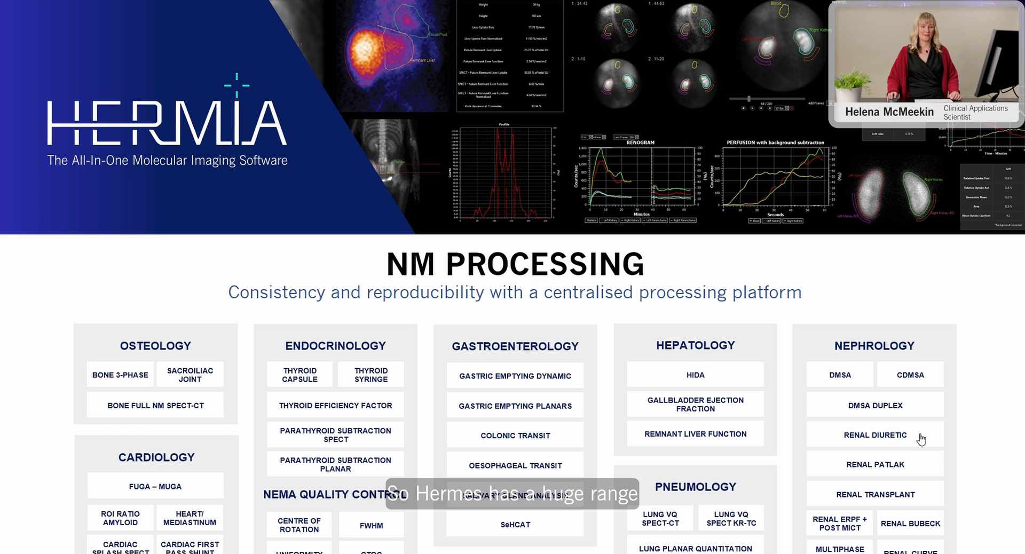
Load the Renal Diuretic MAG3 renogram case from the Hermia menu.
left_click(874, 435)
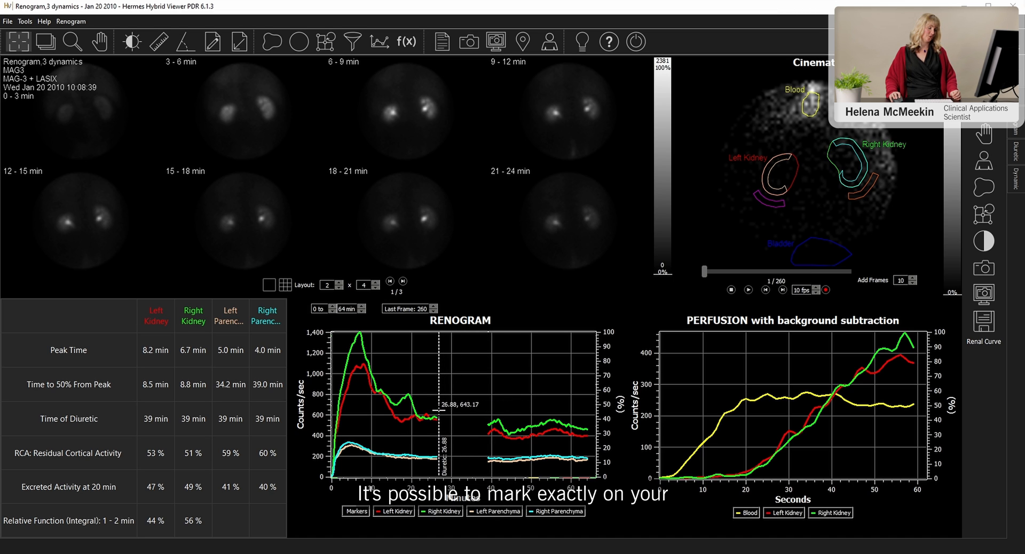
left_click(456, 428)
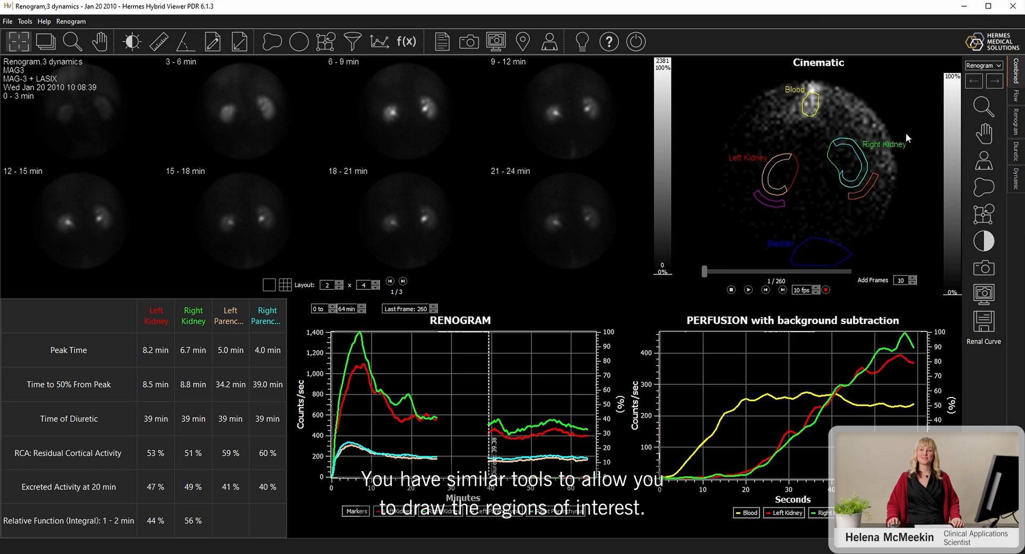
mouse_move(807, 95)
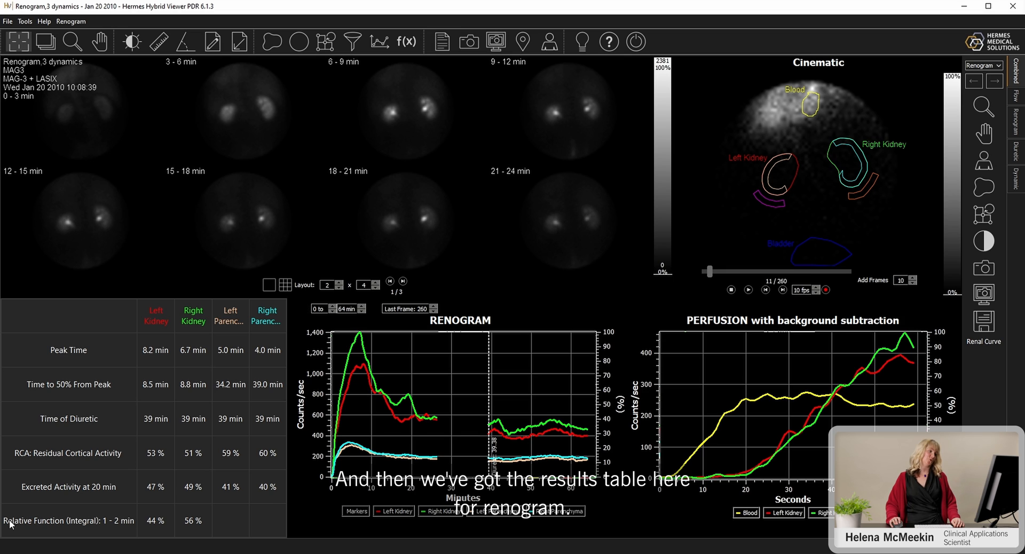
mouse_move(21, 521)
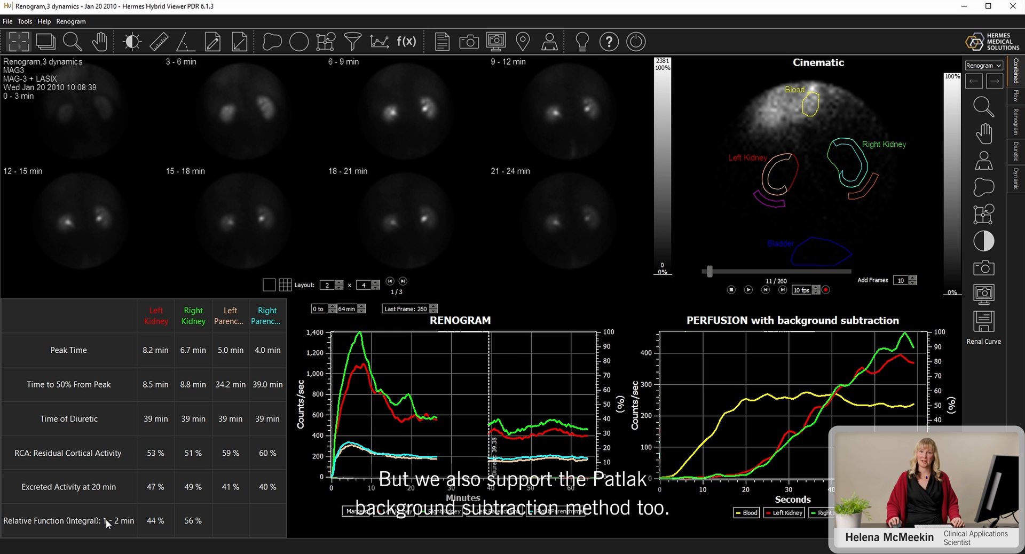
mouse_move(439, 213)
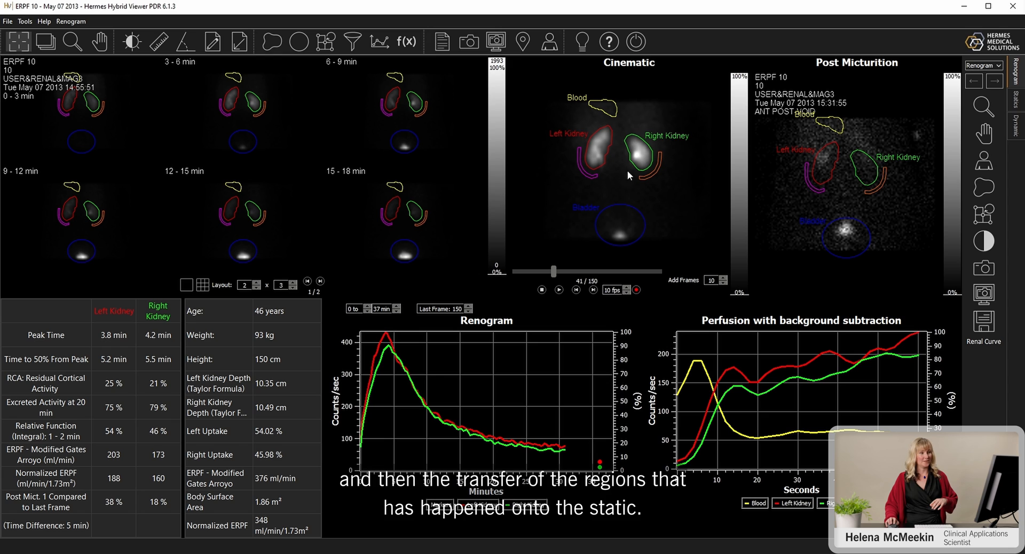
mouse_move(806, 205)
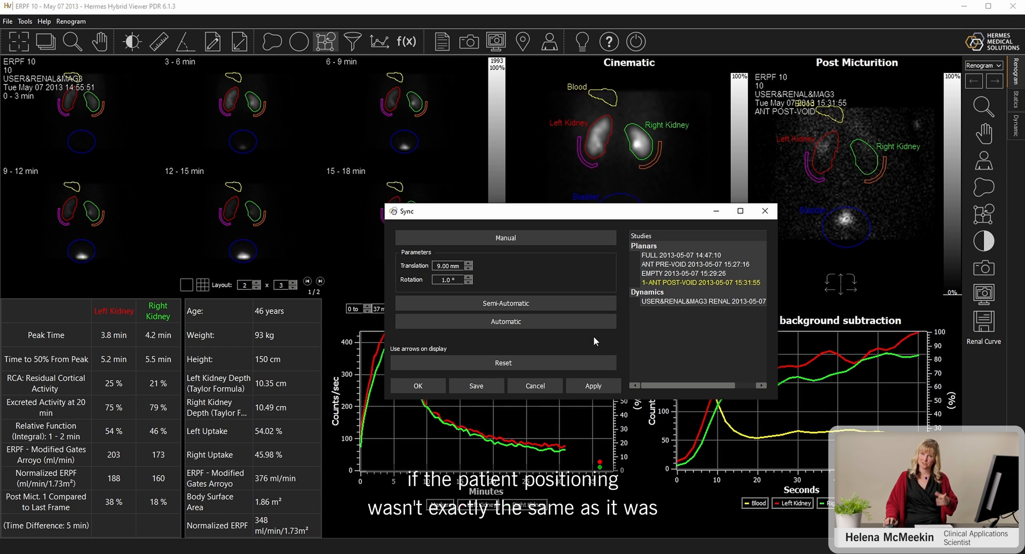
mouse_move(551, 218)
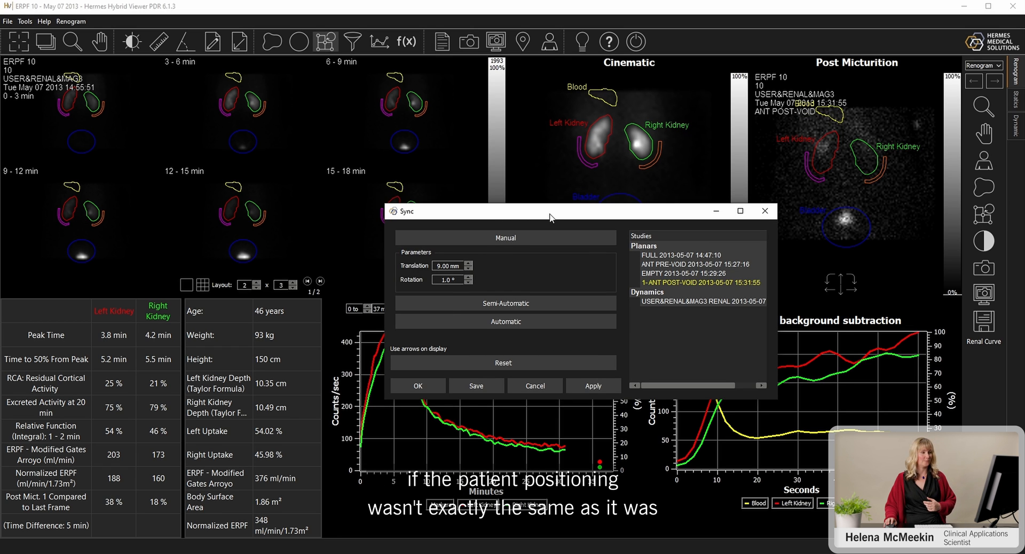
Move the Sync dialog aside and accept the nudged post-micturition alignment with OK.
left_click_drag(551, 212, 348, 115)
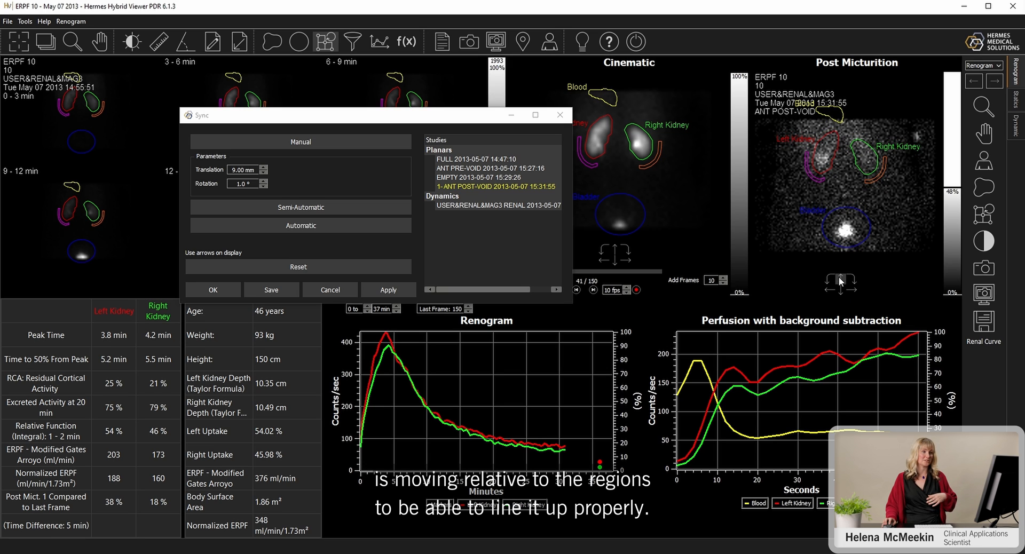
mouse_move(330, 307)
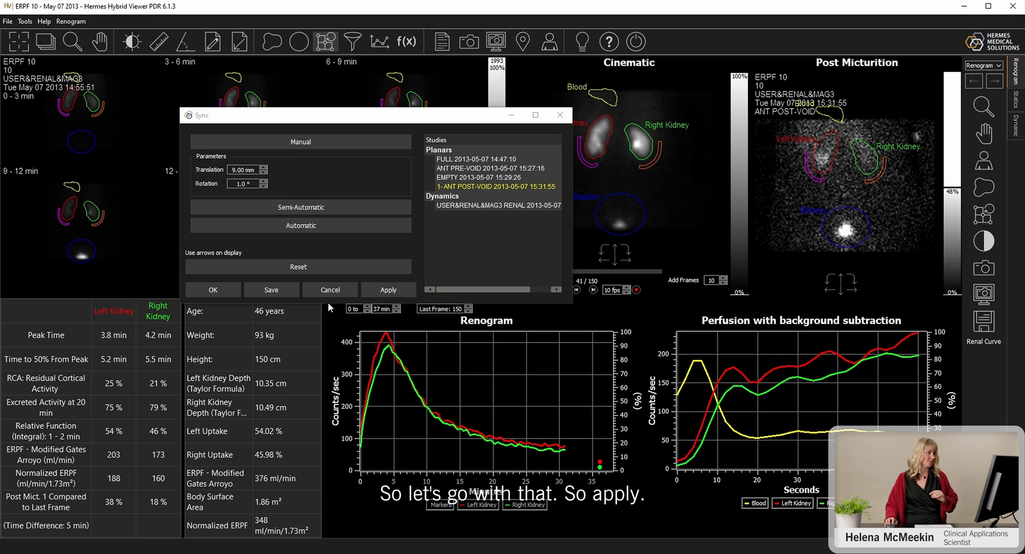
mouse_move(255, 299)
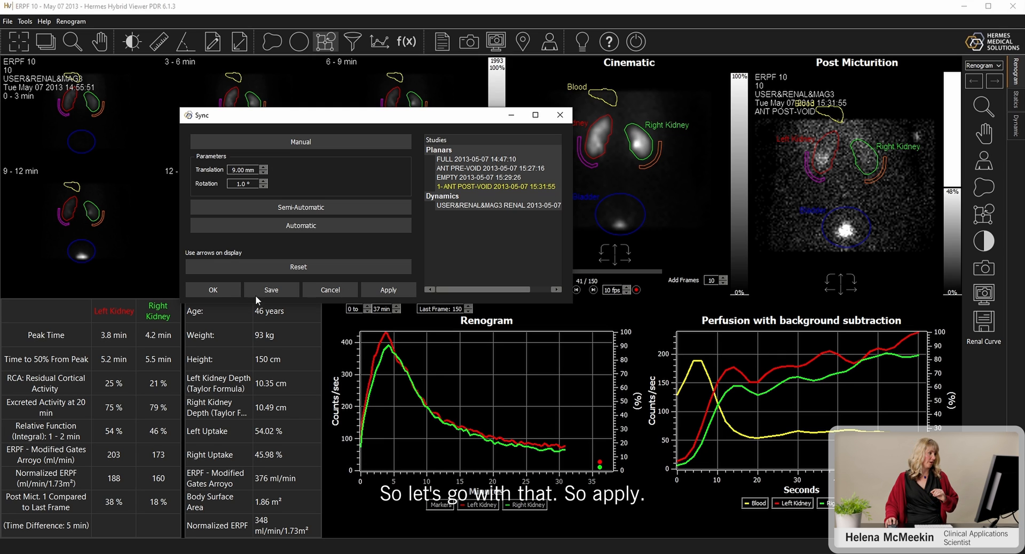
left_click(388, 289)
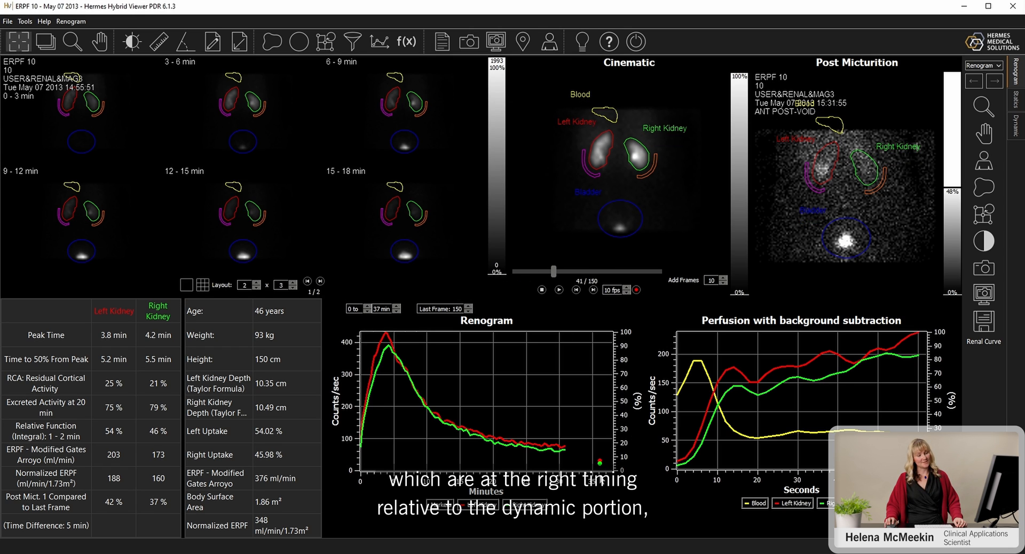
mouse_move(651, 190)
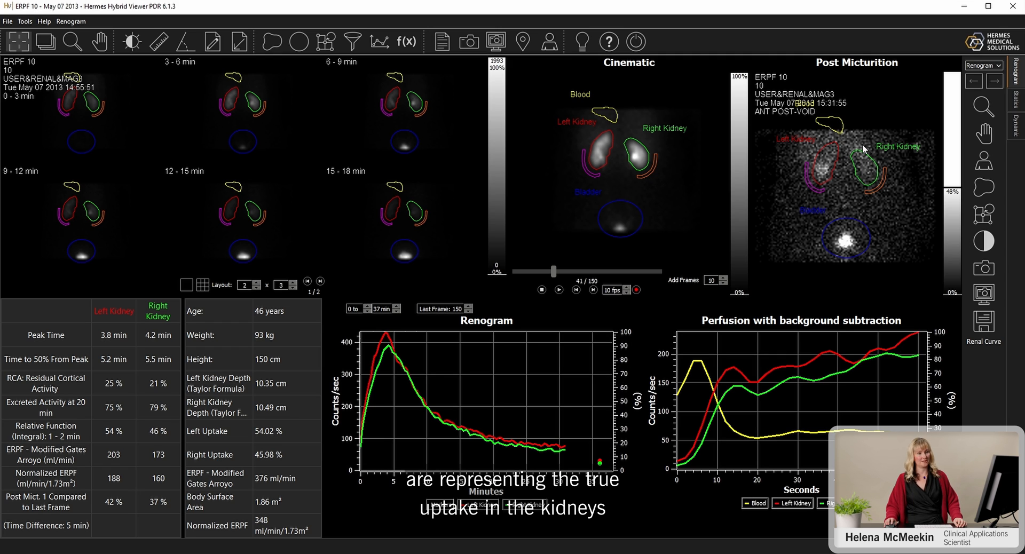
mouse_move(840, 168)
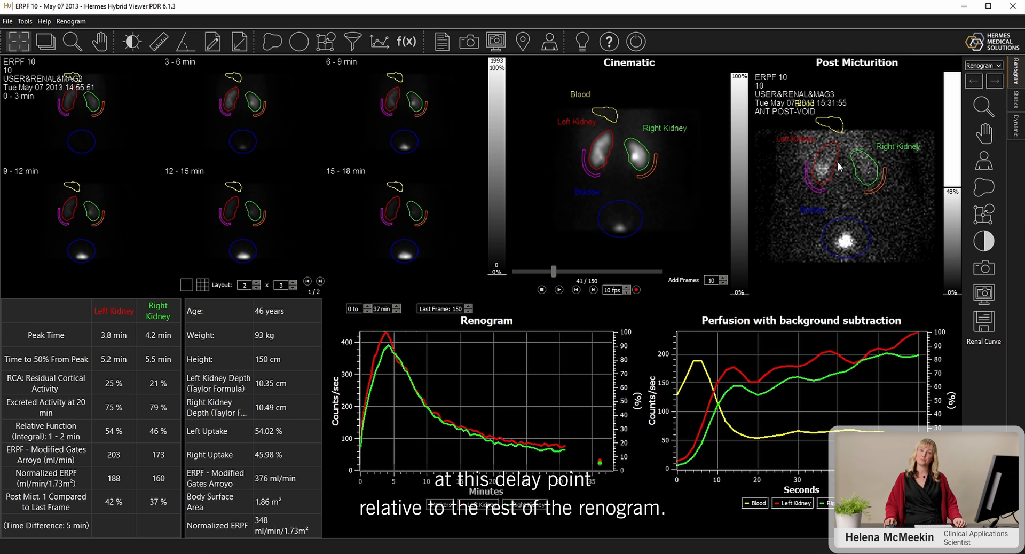
mouse_move(533, 434)
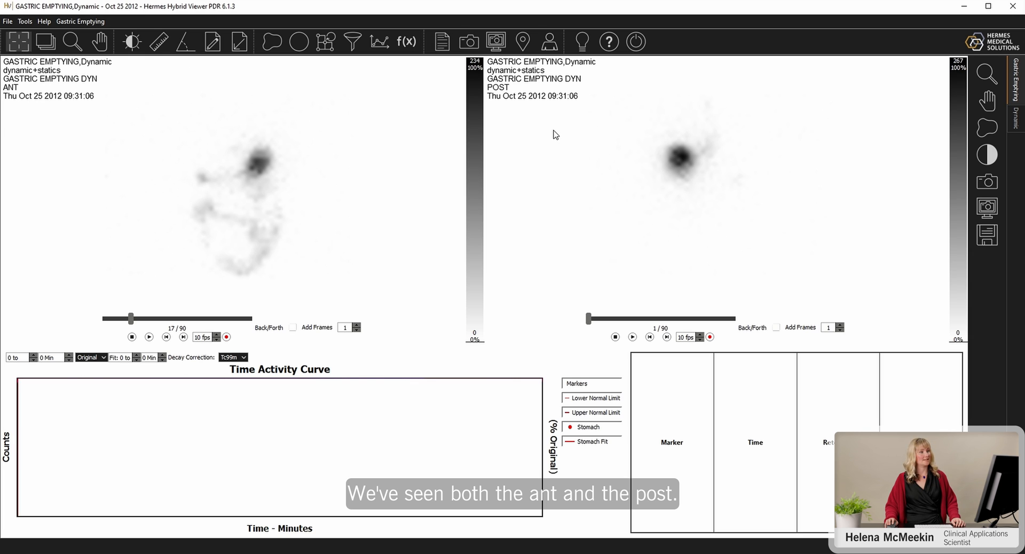
mouse_move(384, 167)
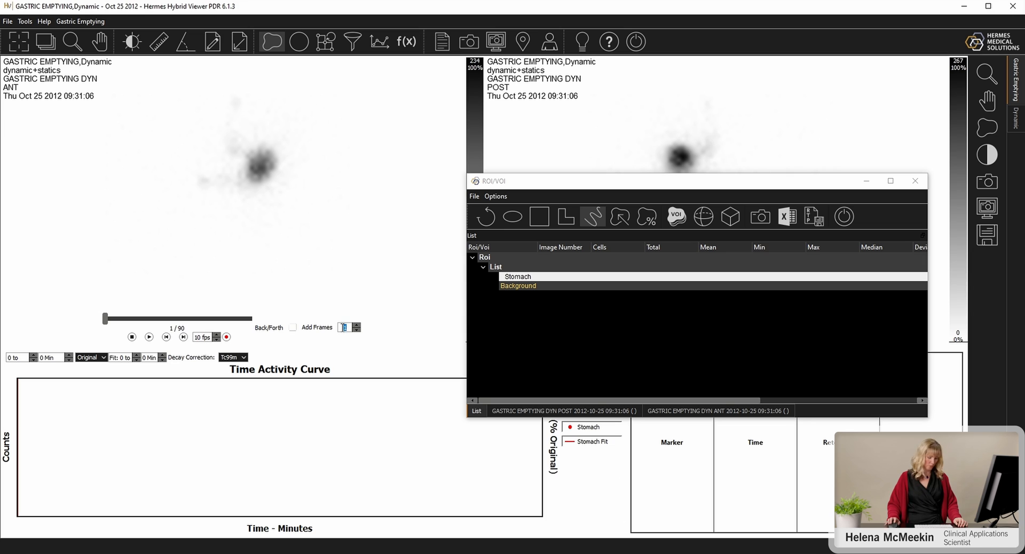
Enter 90 in Add Frames to sum all frames of the anterior gastric image.
type("90")
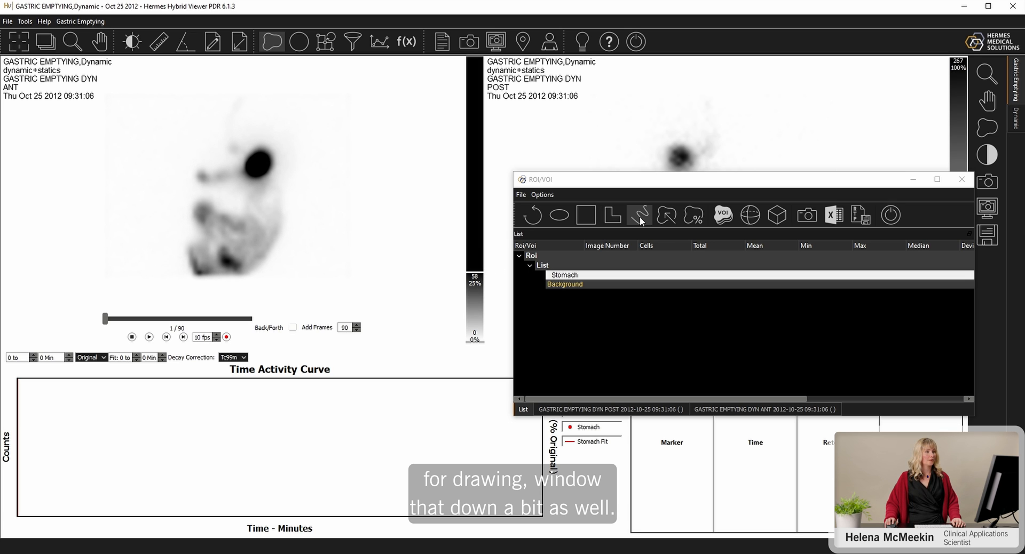
mouse_move(613, 215)
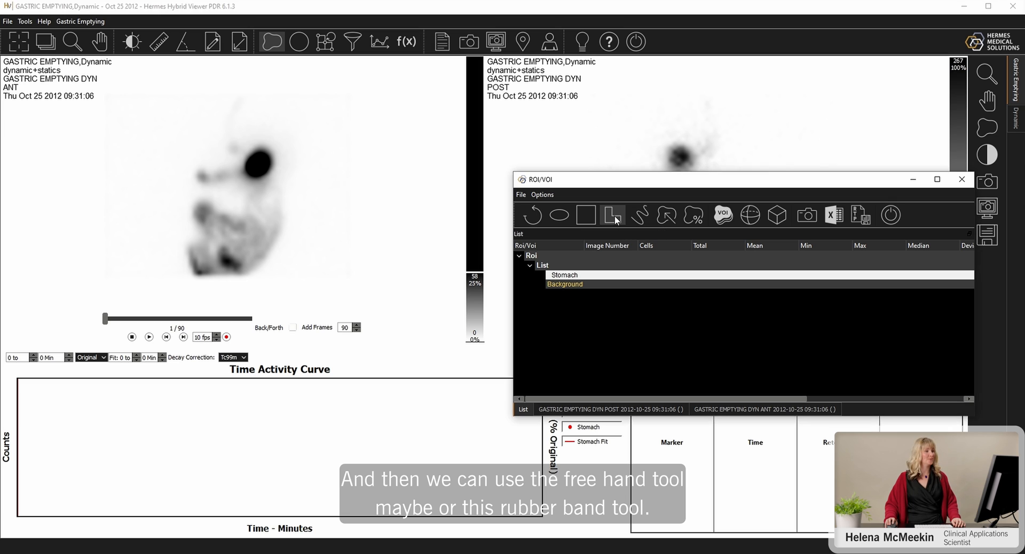
Outline the stomach on the ANT image with the rubber band ROI tool and close the region.
left_click(612, 215)
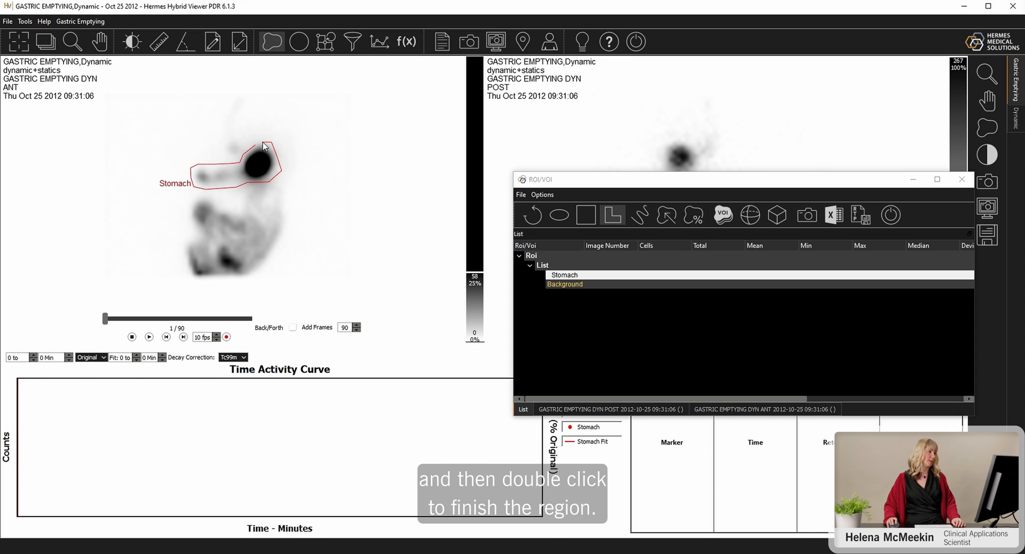
double_click(264, 146)
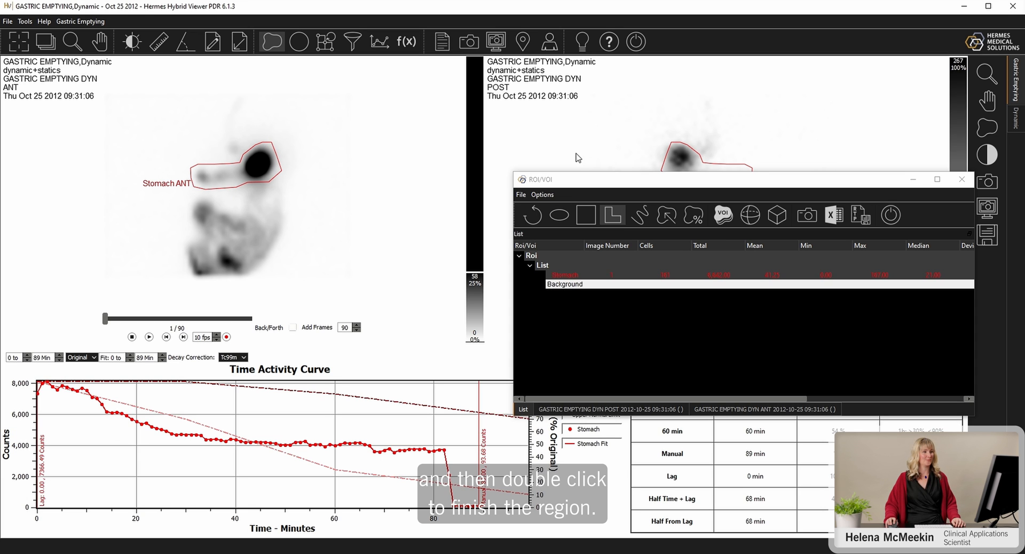
mouse_move(628, 311)
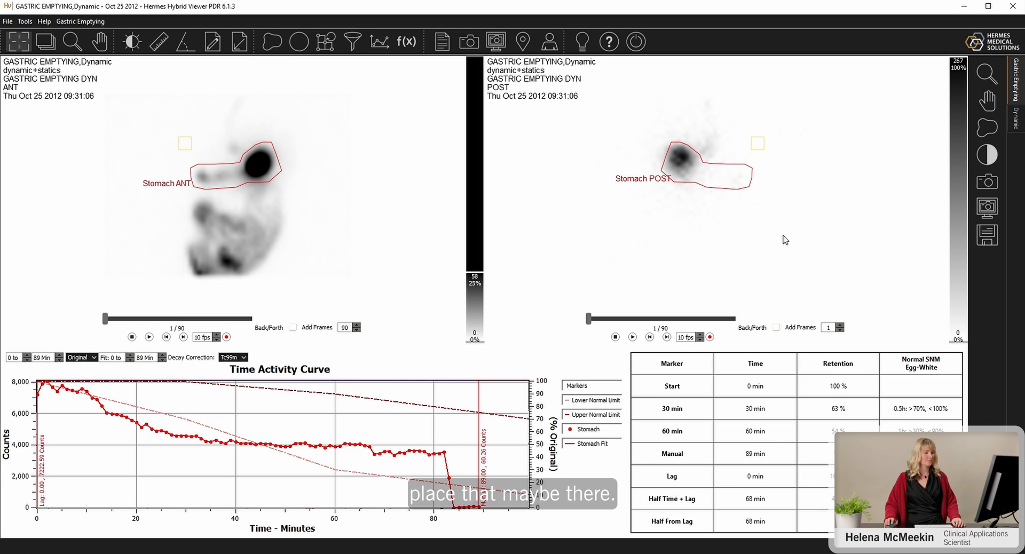
mouse_move(301, 156)
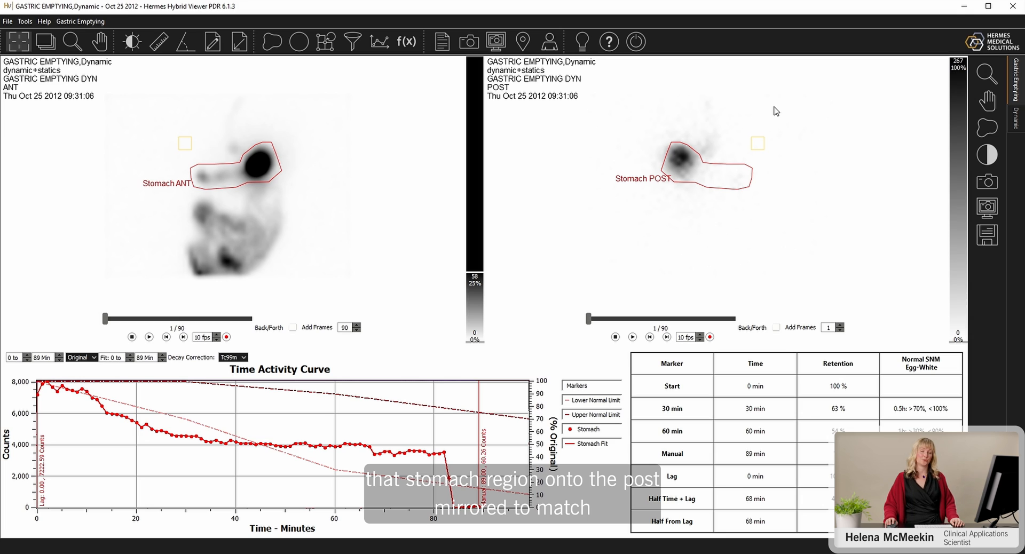
mouse_move(642, 167)
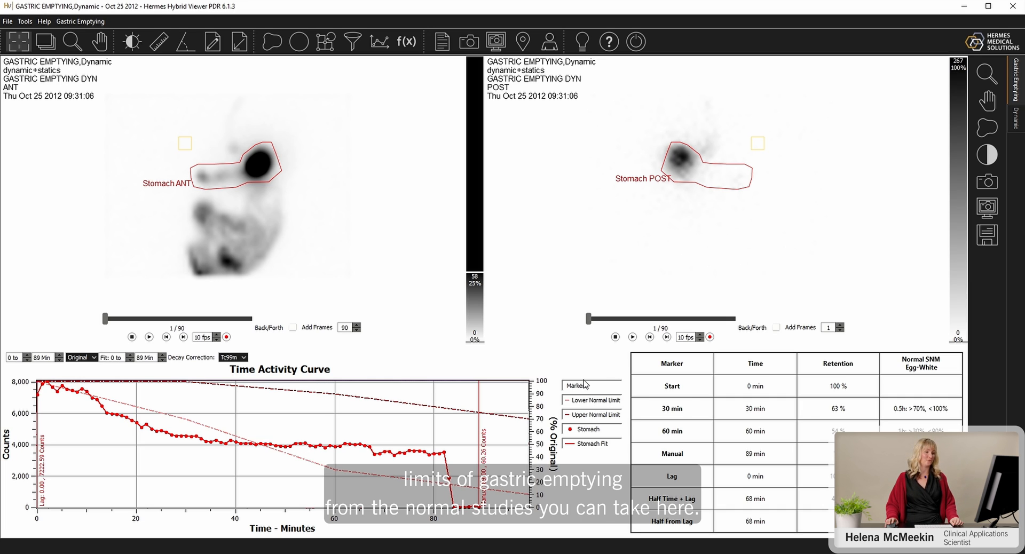
mouse_move(586, 407)
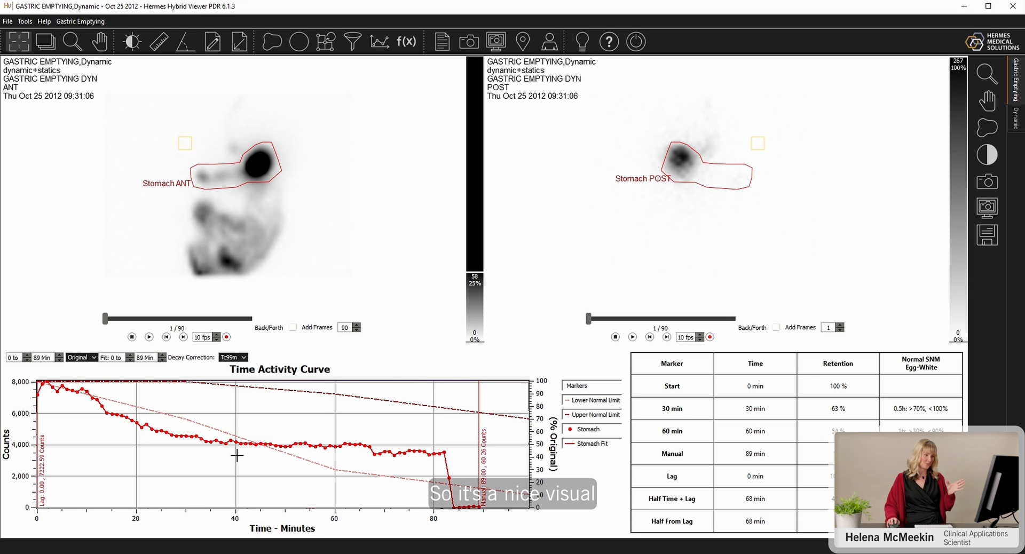
mouse_move(175, 412)
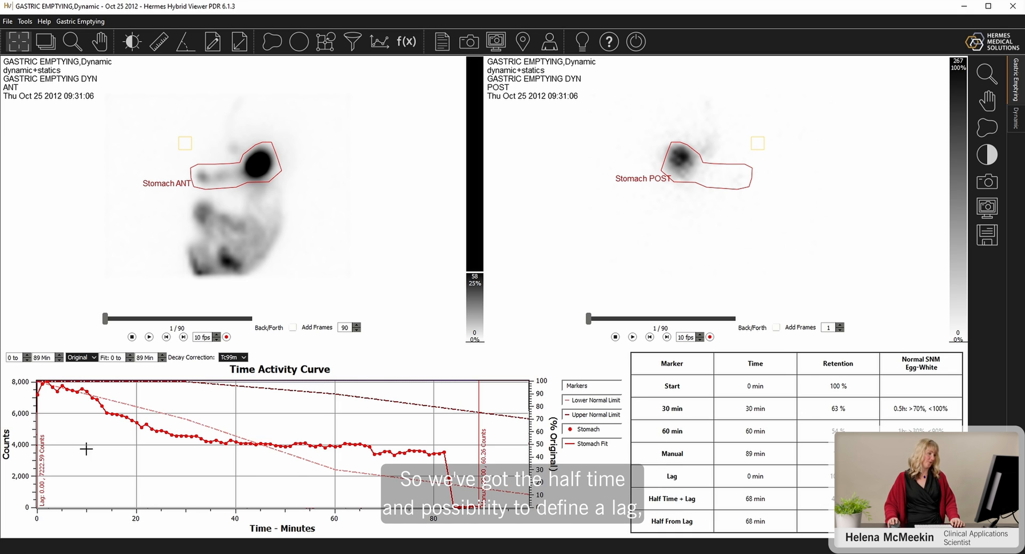
mouse_move(678, 479)
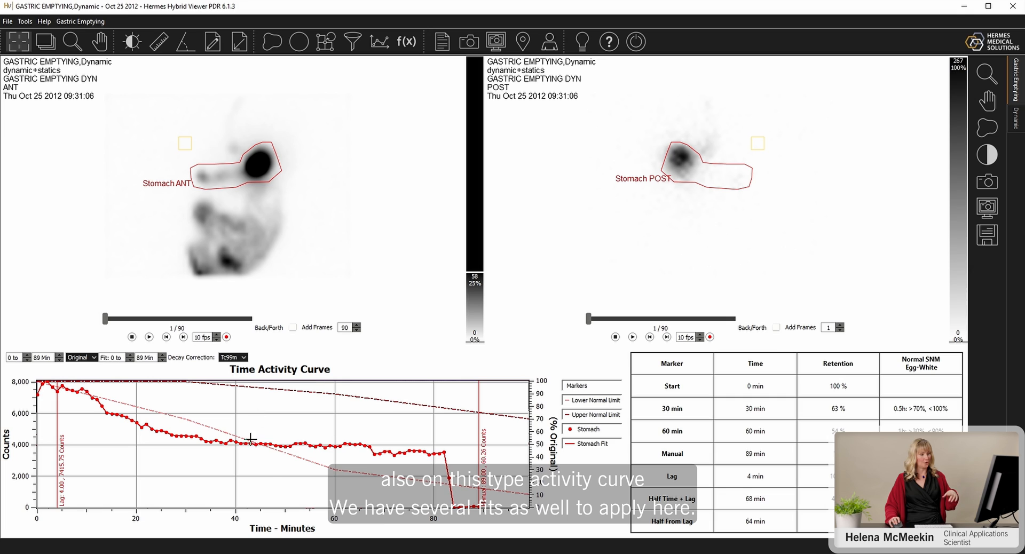
mouse_move(265, 410)
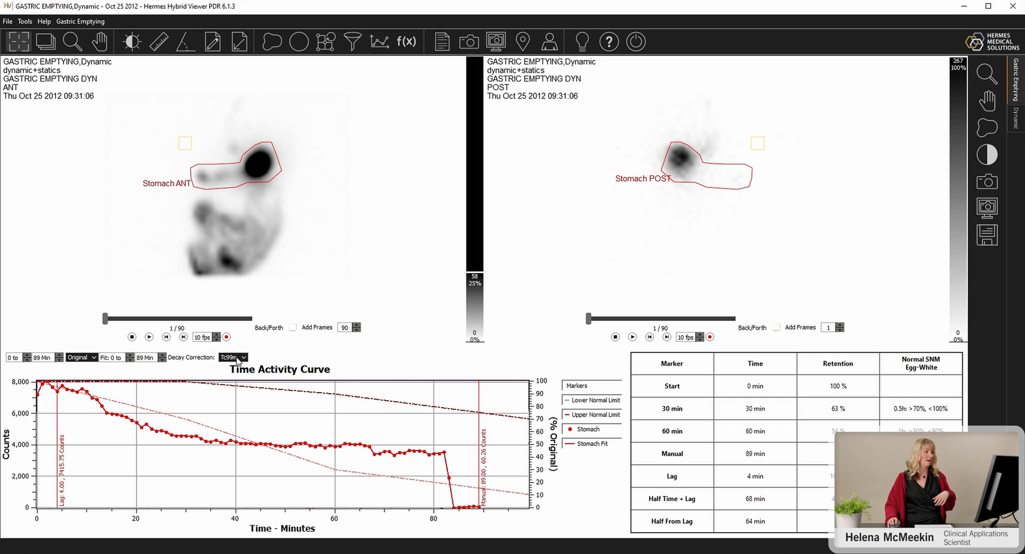
Choose the tracer isotope in the Decay Correction dropdown for the stomach curve.
left_click(242, 357)
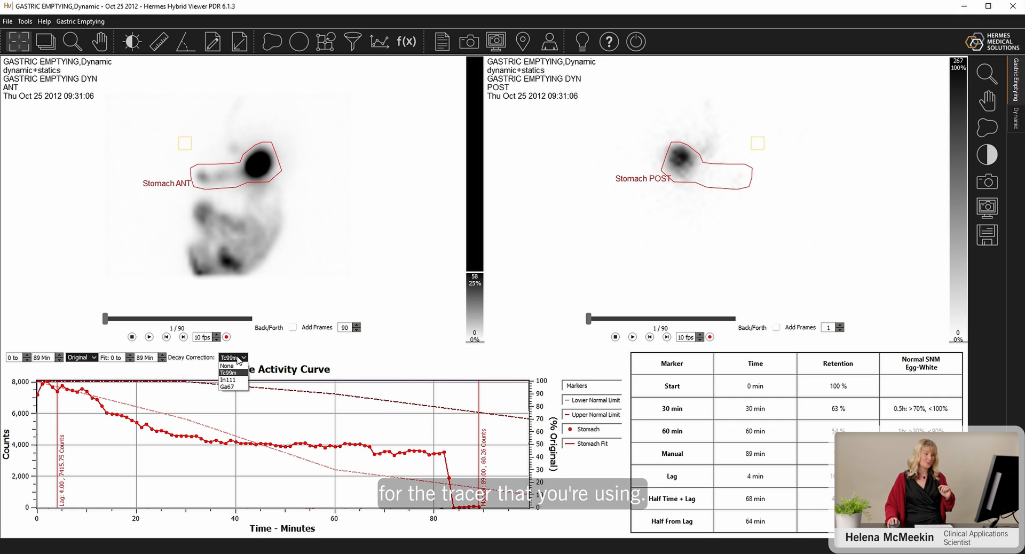
left_click(90, 357)
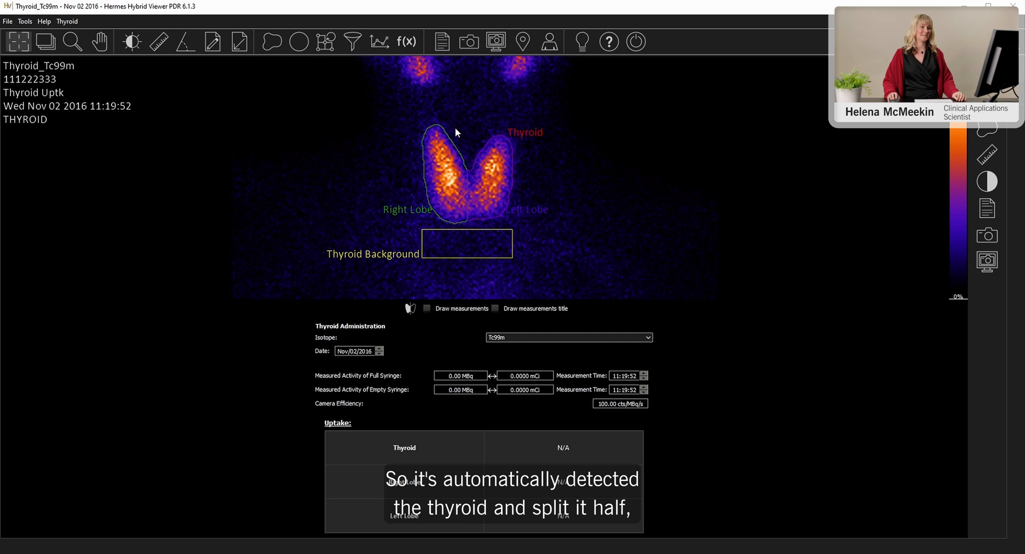
mouse_move(431, 237)
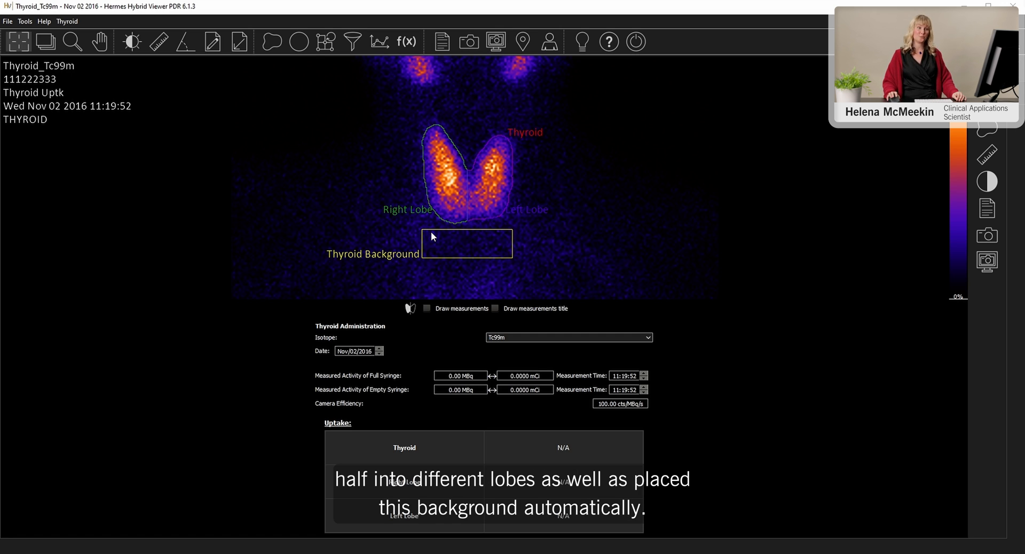
mouse_move(520, 253)
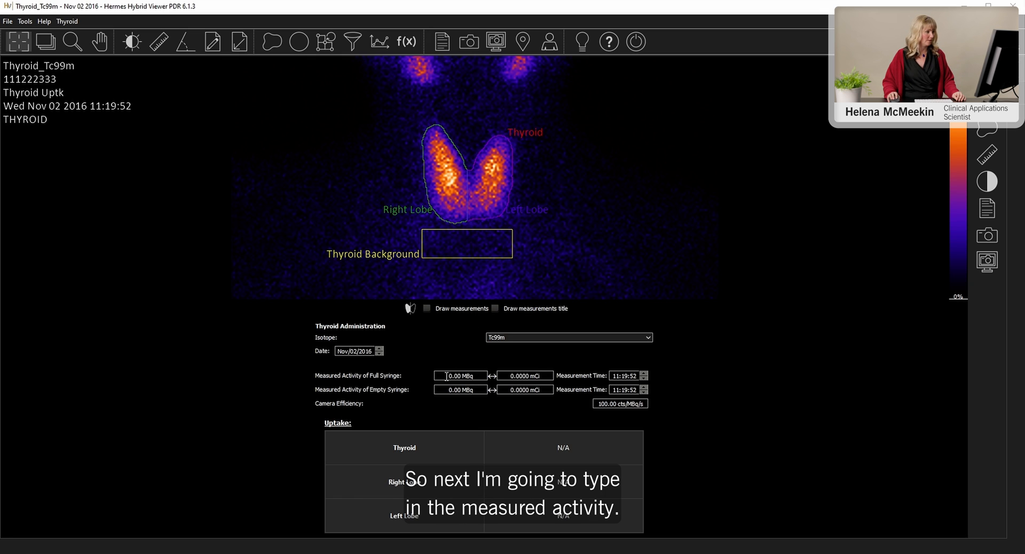
Set the measured full-syringe activity to 100 MBq, then go to the Thyroid menu options.
left_click(459, 375)
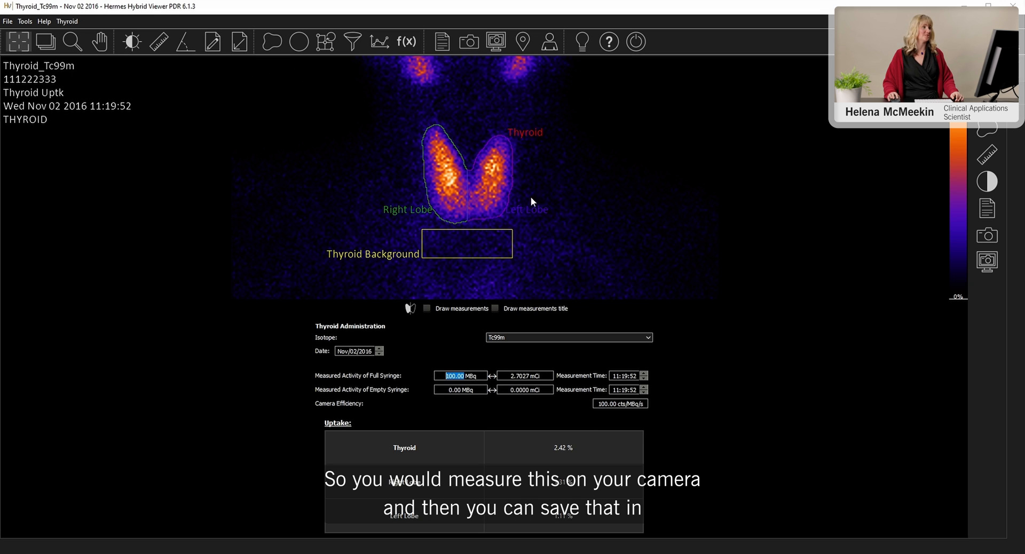
left_click(66, 21)
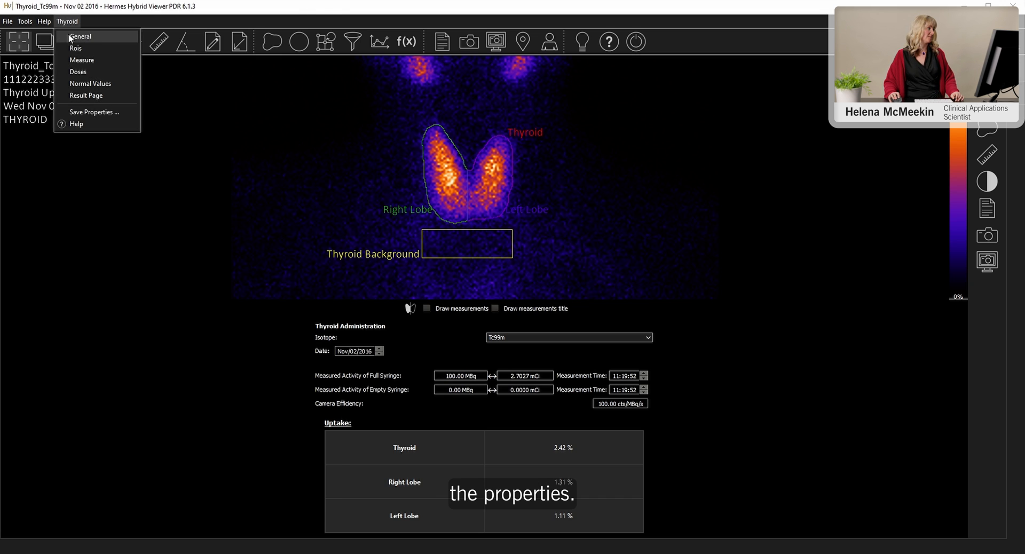
left_click(82, 37)
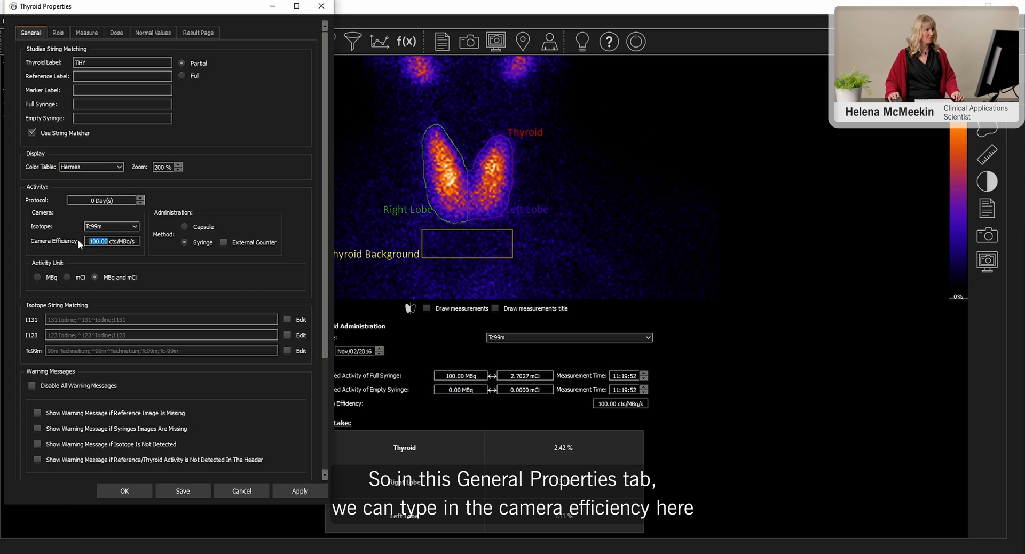
mouse_move(102, 292)
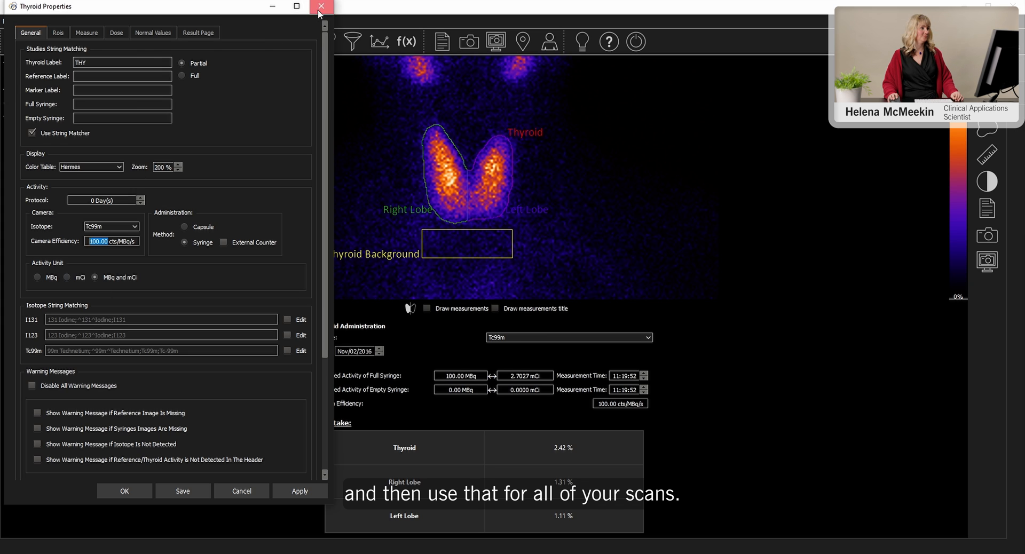
left_click(319, 6)
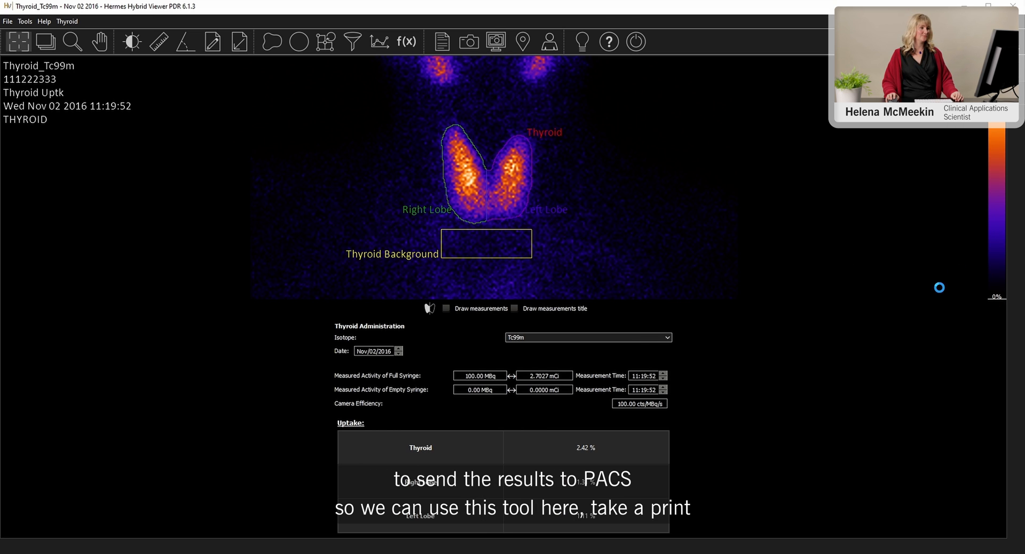
left_click(467, 42)
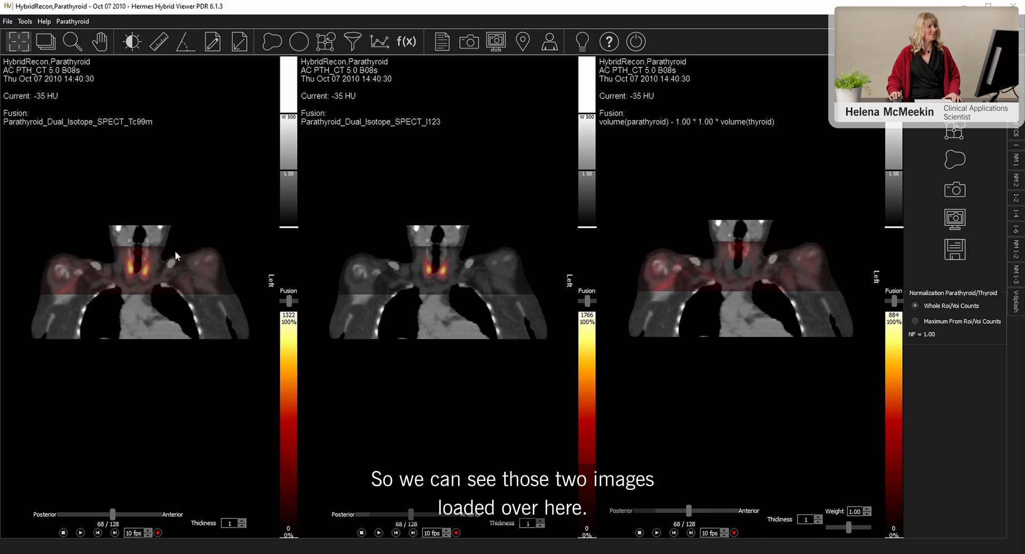
mouse_move(424, 253)
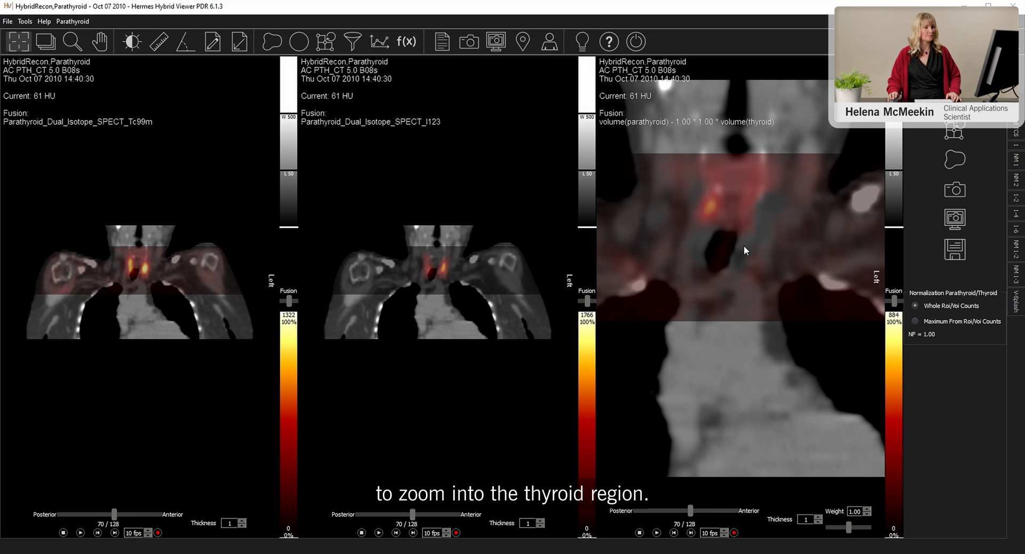
Slide the subtraction Weight through 1.09, 1.15, 0.93 and 0.99 to settle at 1.20 showing the parathyroid nodule.
left_click_drag(843, 528, 850, 530)
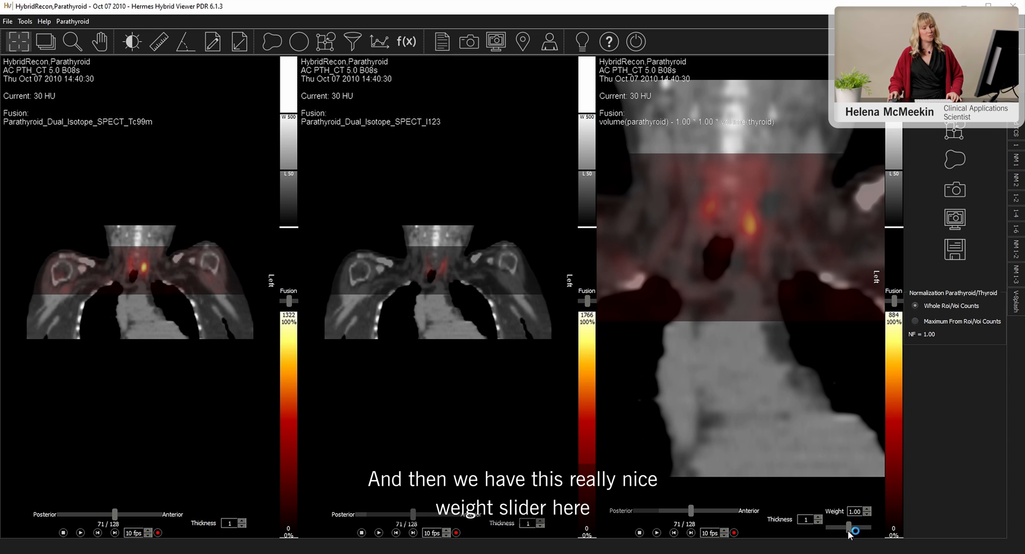
left_click_drag(855, 529, 848, 528)
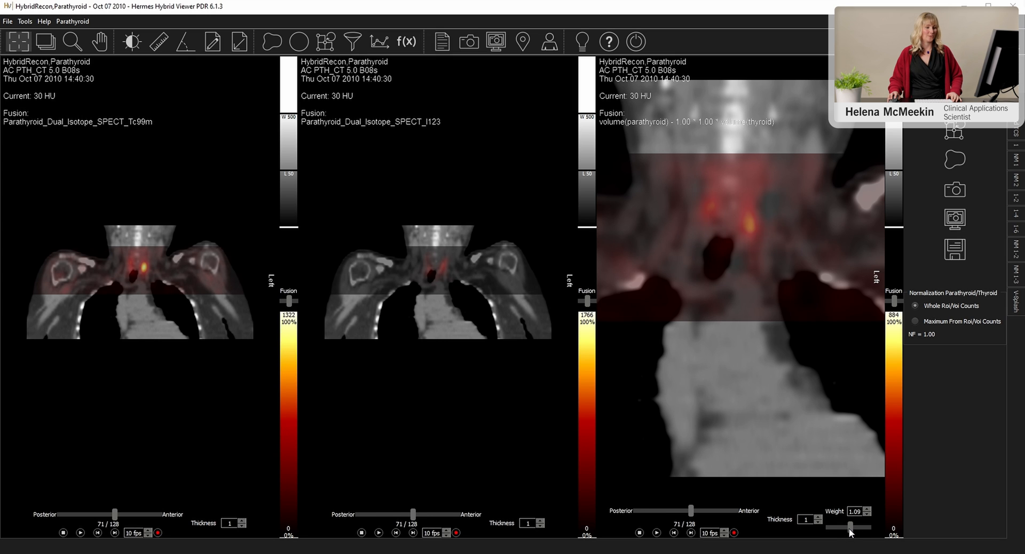
left_click_drag(850, 527, 853, 527)
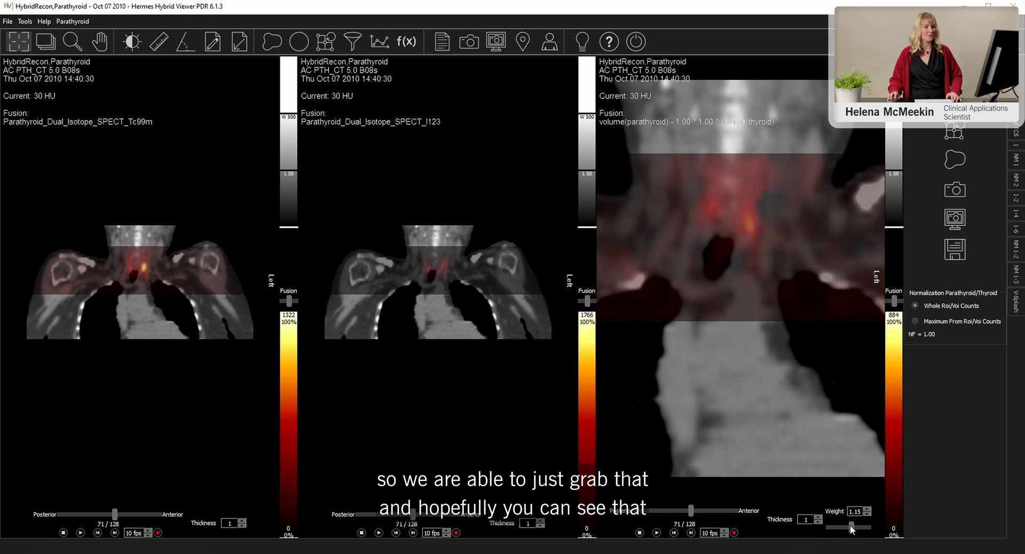
left_click_drag(853, 526, 840, 527)
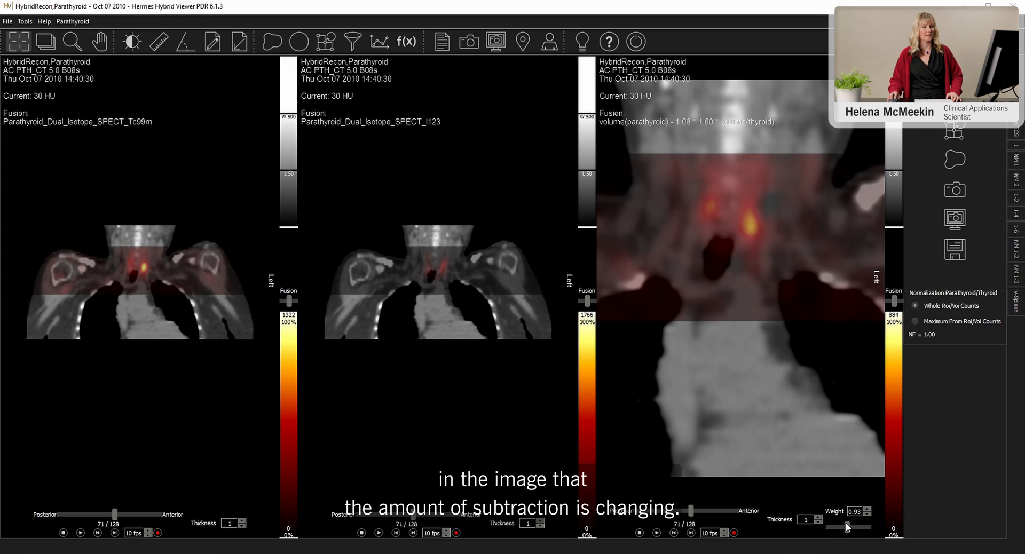
left_click_drag(850, 528, 863, 527)
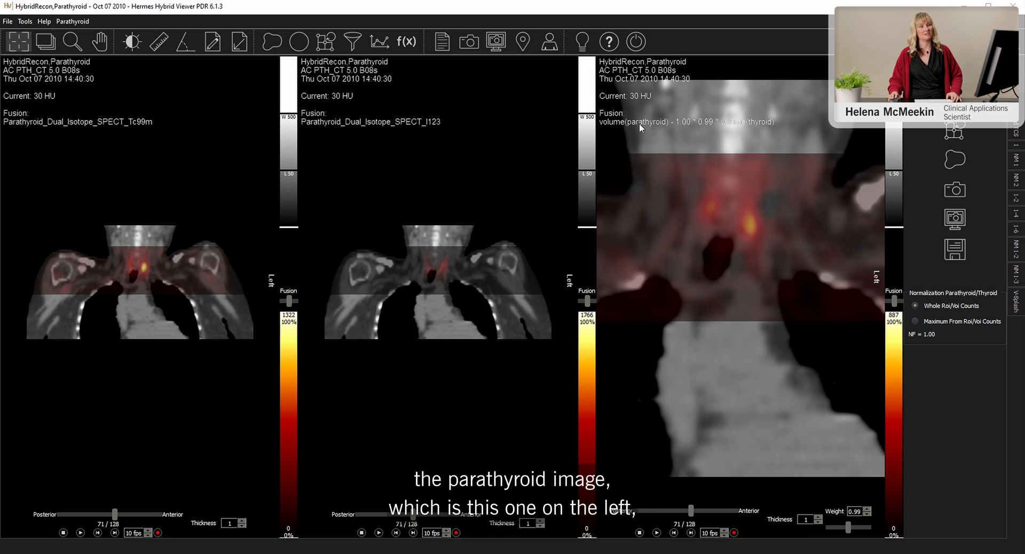
mouse_move(130, 203)
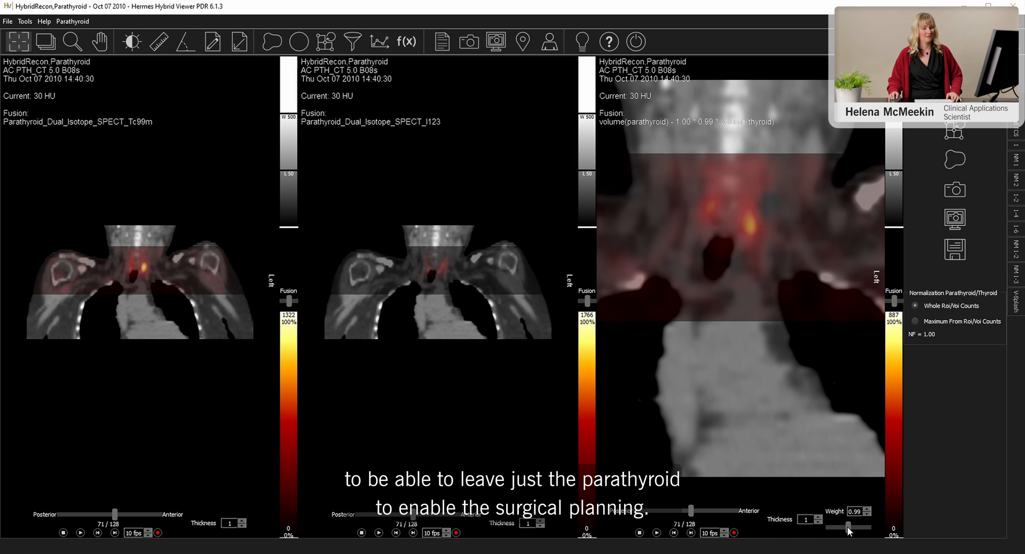
left_click_drag(846, 527, 856, 527)
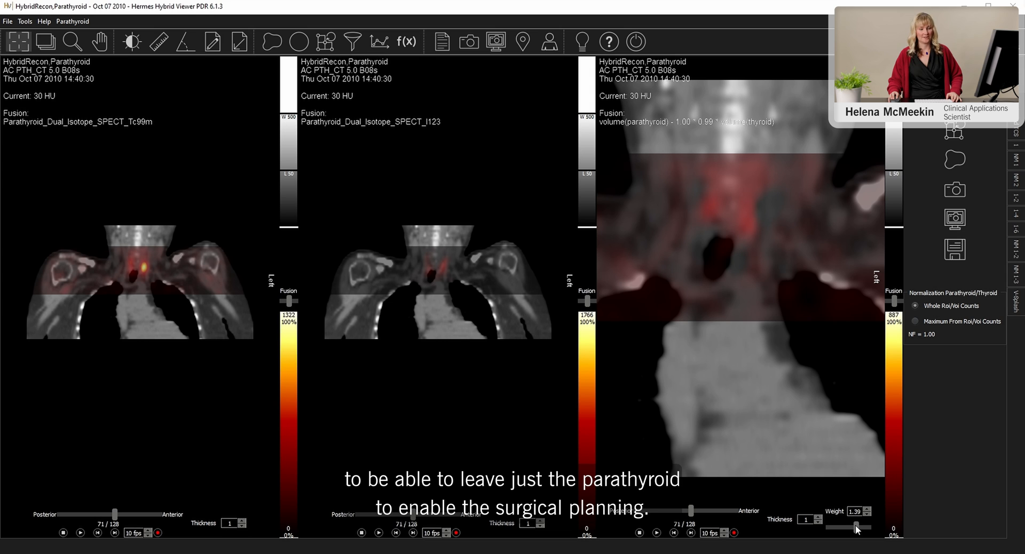
left_click_drag(856, 526, 849, 526)
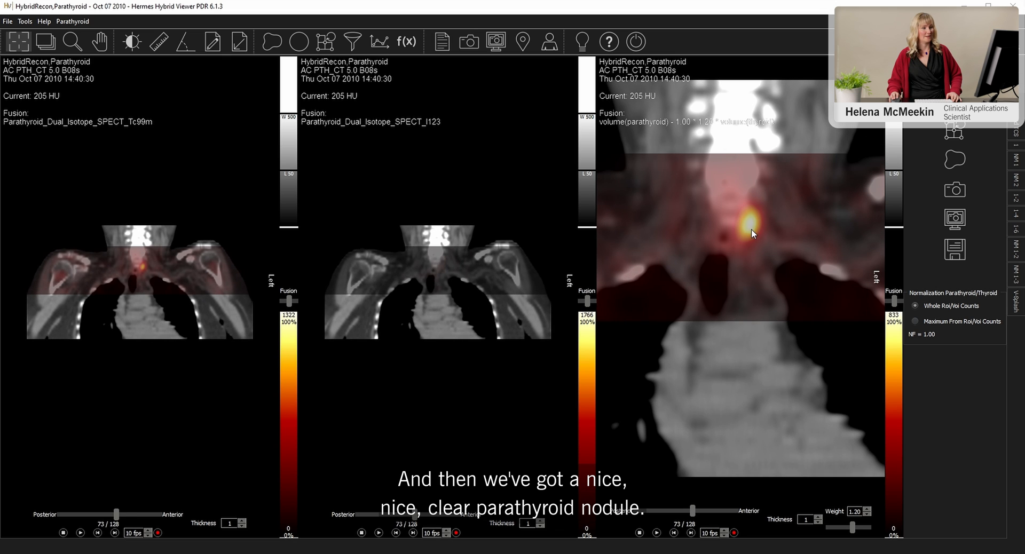
mouse_move(754, 245)
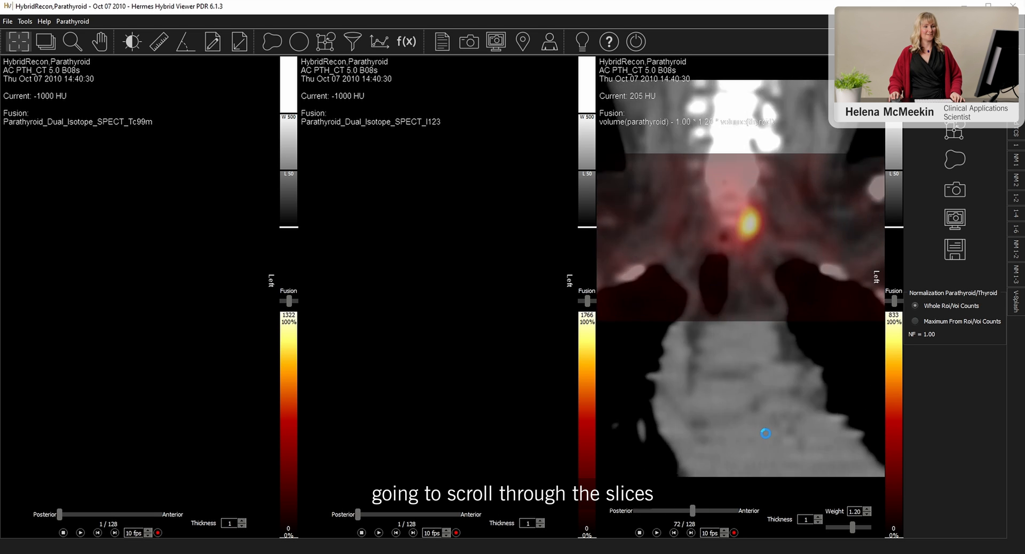
Scroll through the parathyroid study slices with the mouse wheel.
scroll("down", 3)
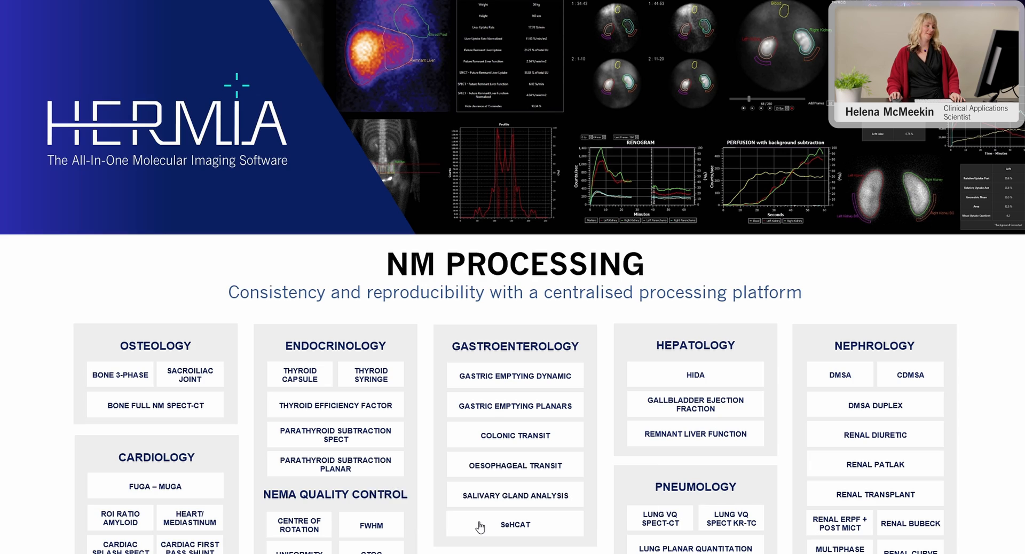
Start SeHCAT retention processing from Gastroenterology in the NM Processing menu.
left_click(514, 525)
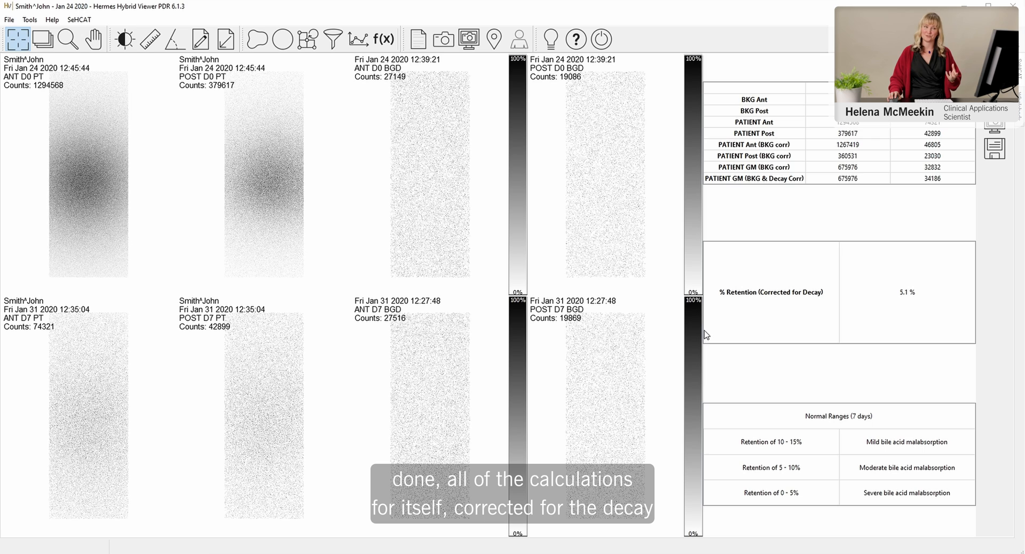
mouse_move(773, 295)
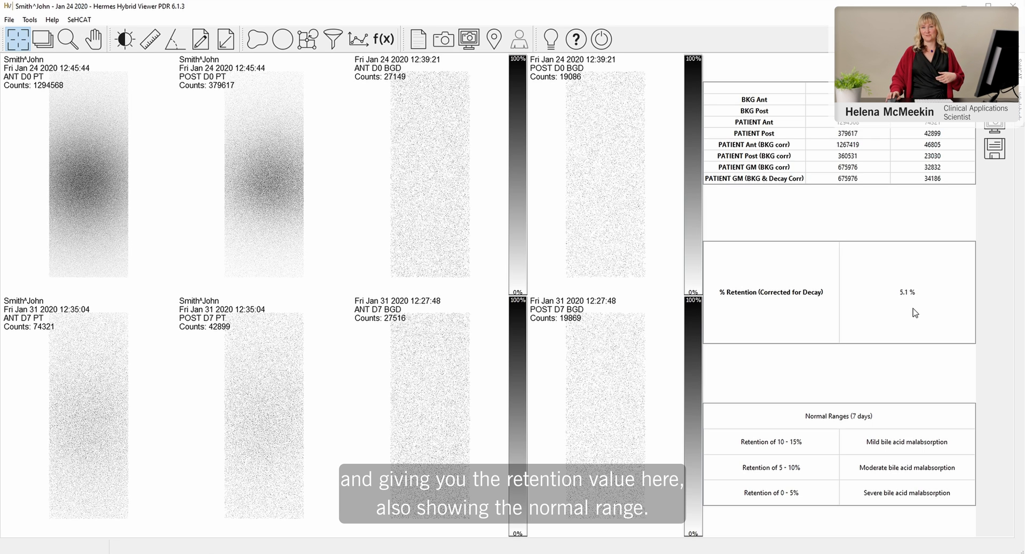
mouse_move(803, 547)
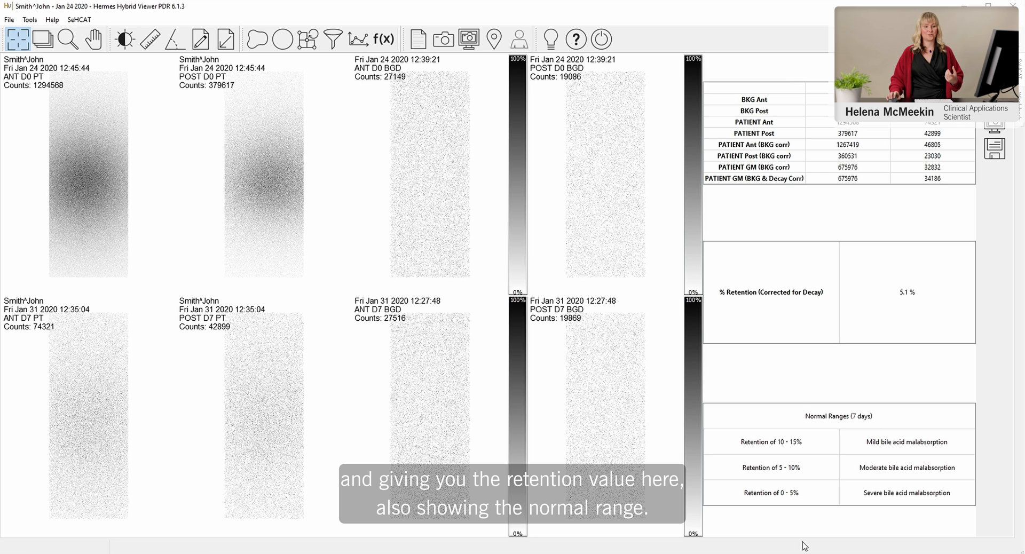
mouse_move(796, 400)
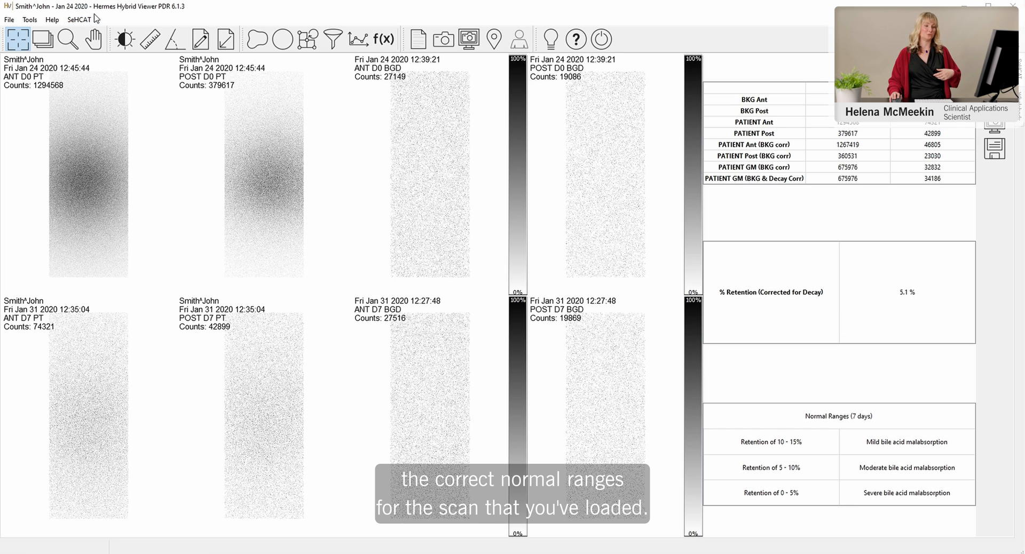
left_click(80, 19)
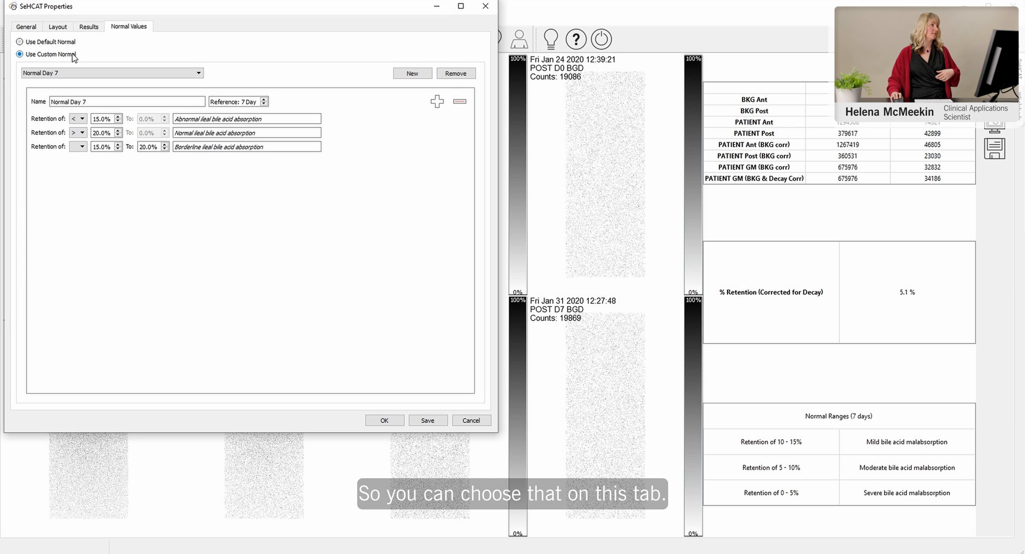
Select Use Custom Normal so the custom Normal Day 7 ranges apply.
left_click(108, 72)
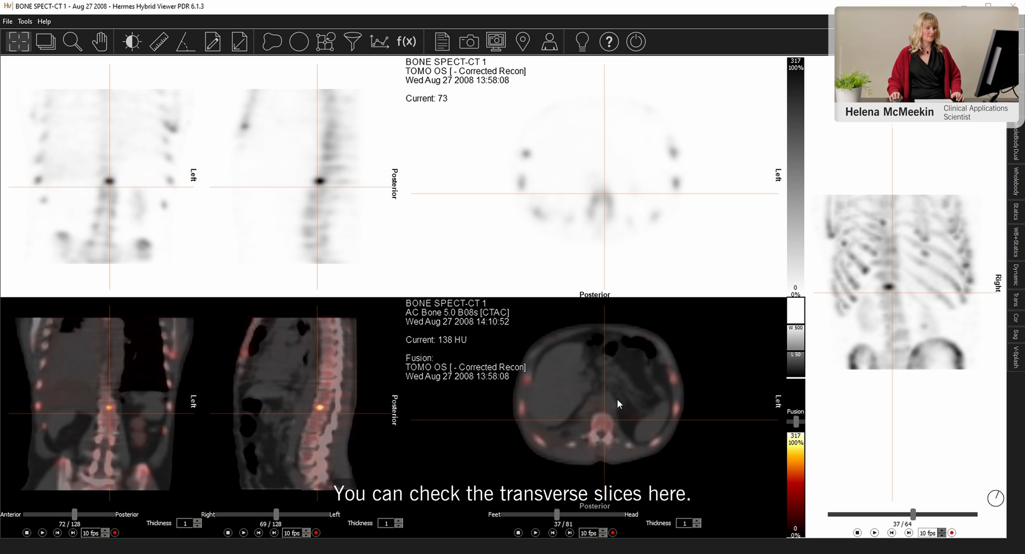
Set the reference point on a fused transverse slice of BONE SPECT-CT 1.
left_click(604, 428)
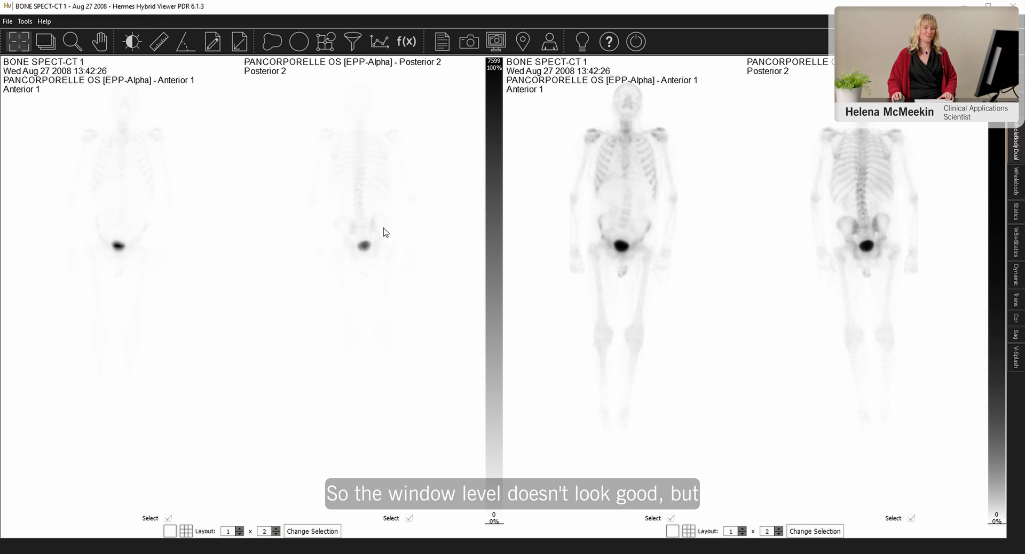
mouse_move(388, 189)
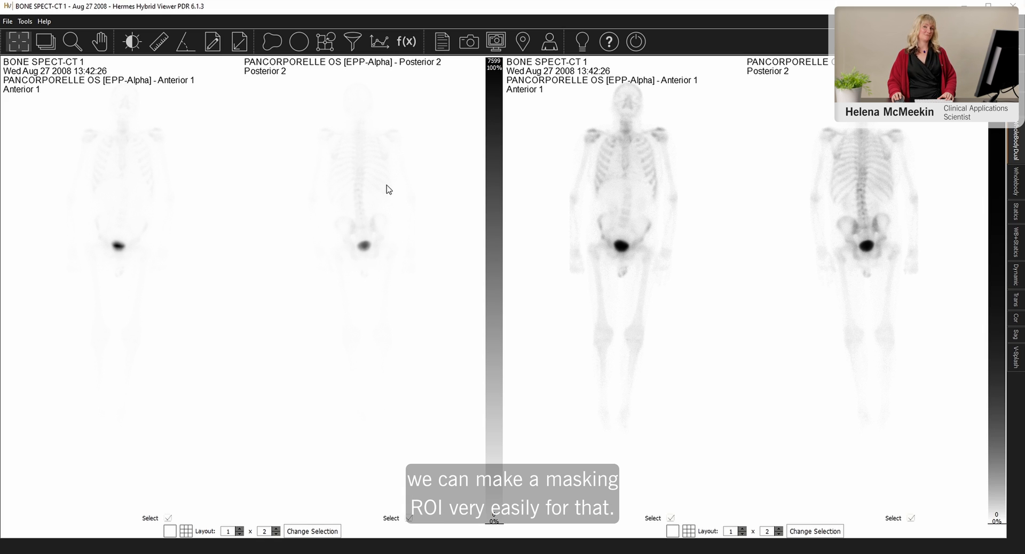
Draw ellipse ROIs around the bladder on both views and Quick Mask them to rescale.
left_click(299, 42)
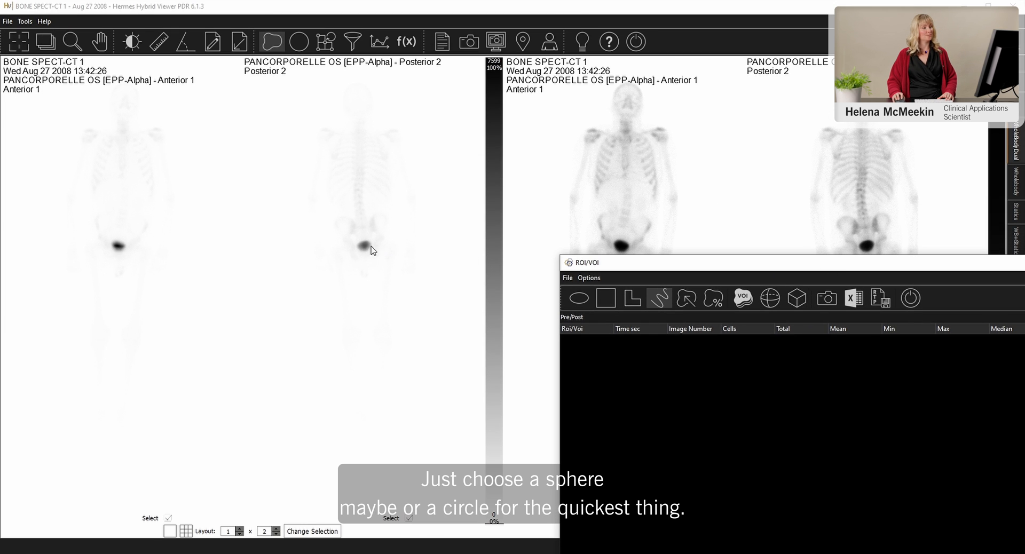
left_click(578, 298)
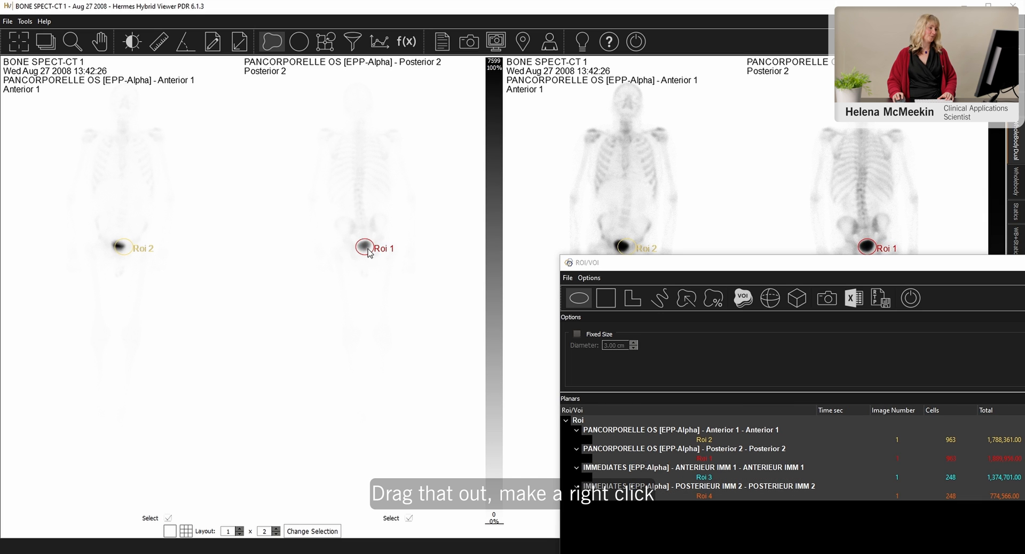
right_click(369, 249)
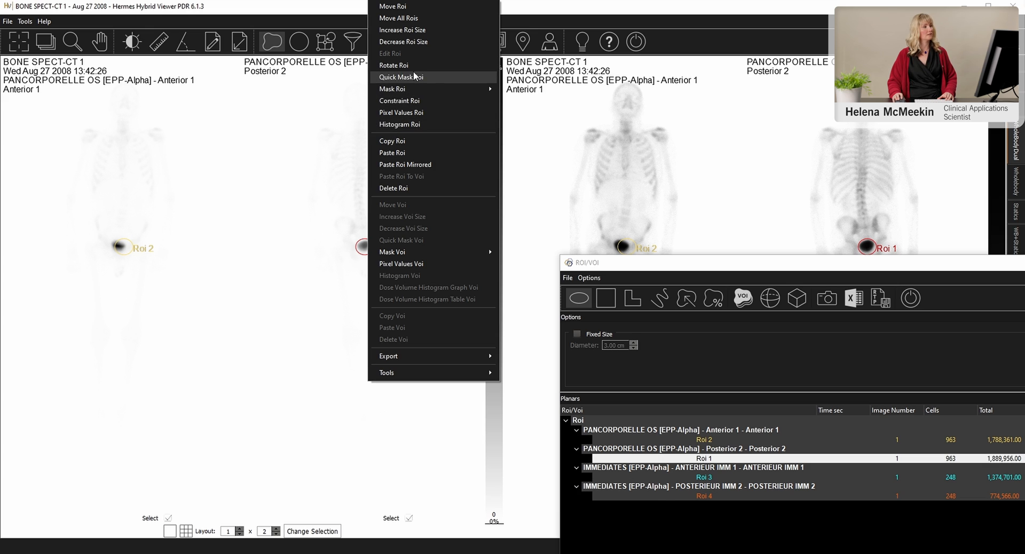
left_click(401, 77)
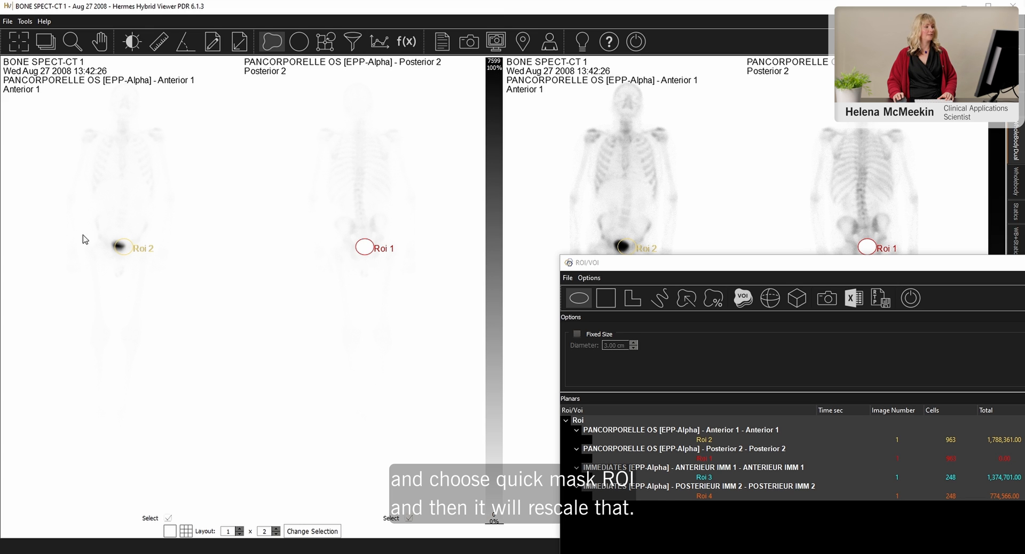
right_click(120, 248)
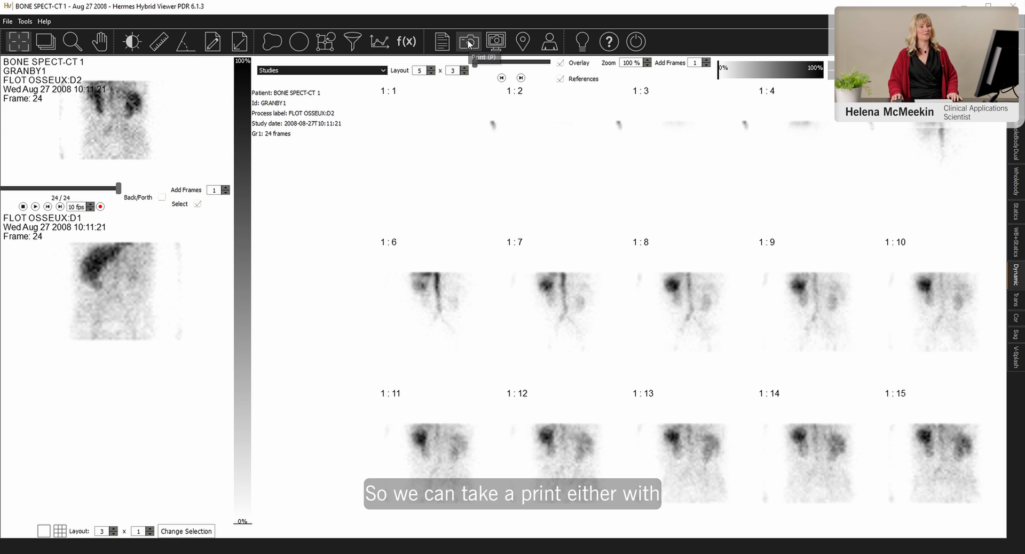
mouse_move(496, 42)
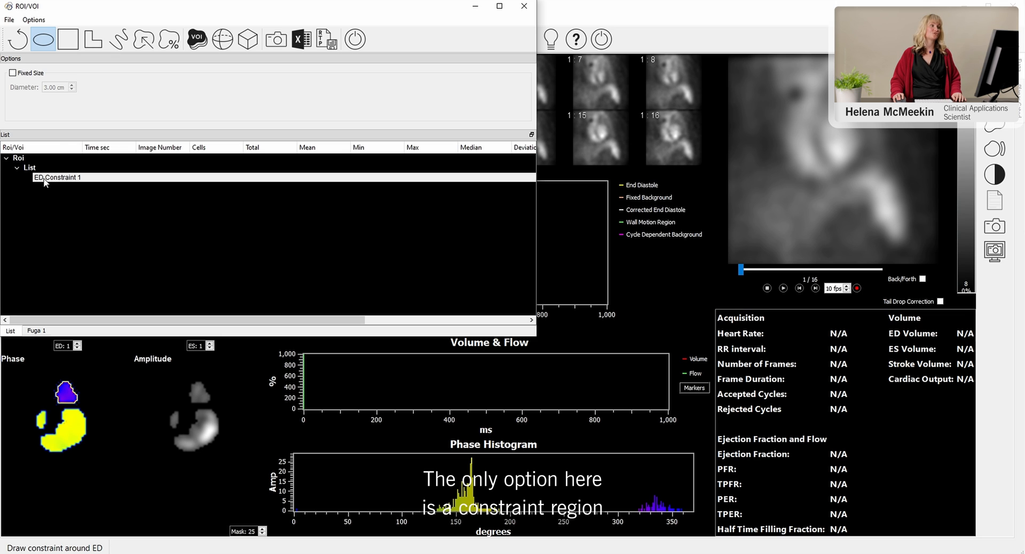
mouse_move(861, 153)
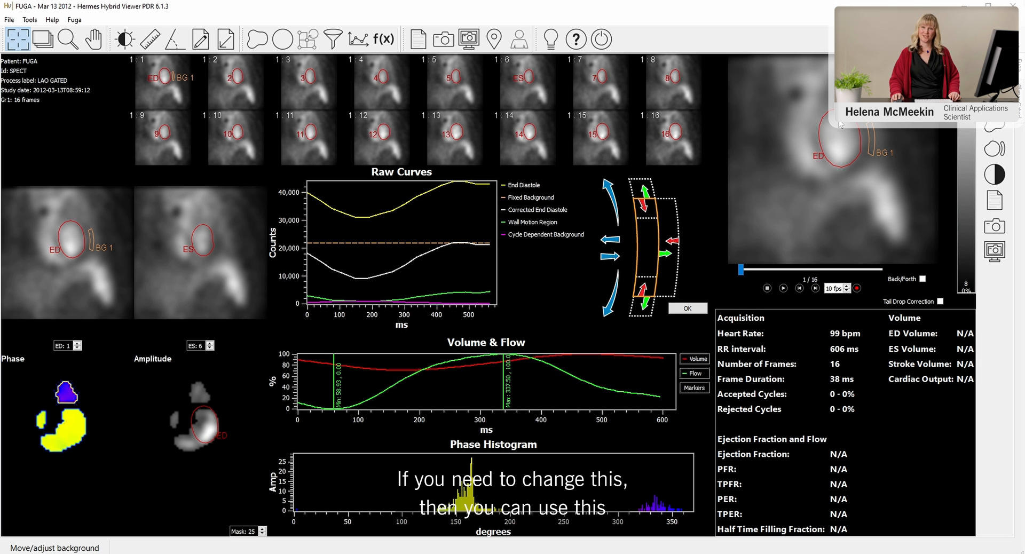
mouse_move(631, 206)
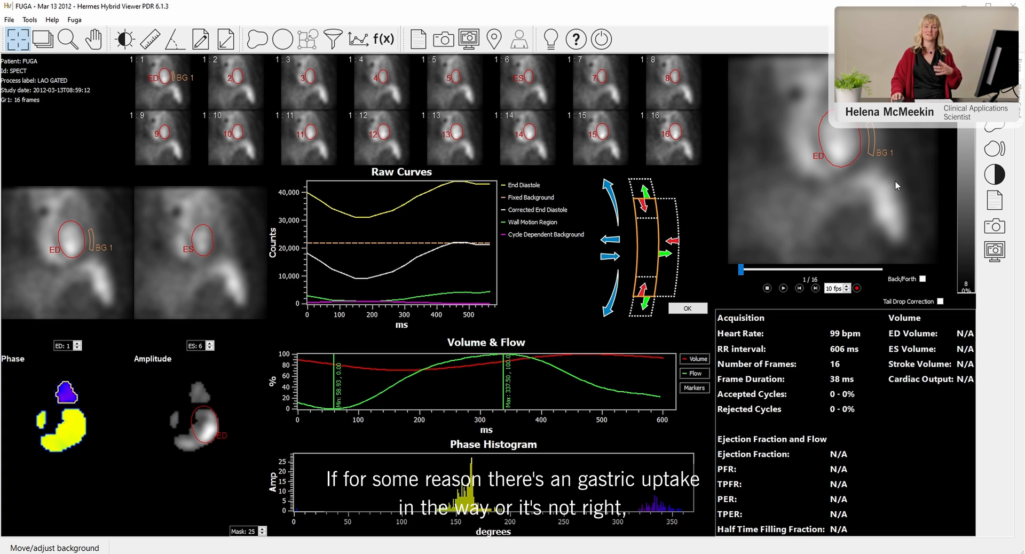
mouse_move(828, 144)
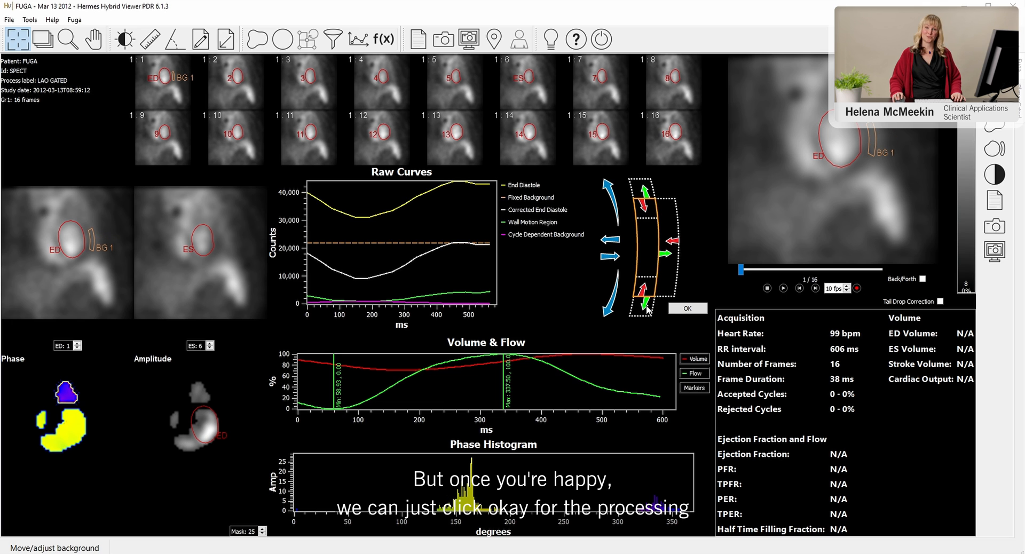
Accept the regions under the wall-motion diagram to compute the 63% ejection fraction.
left_click(687, 307)
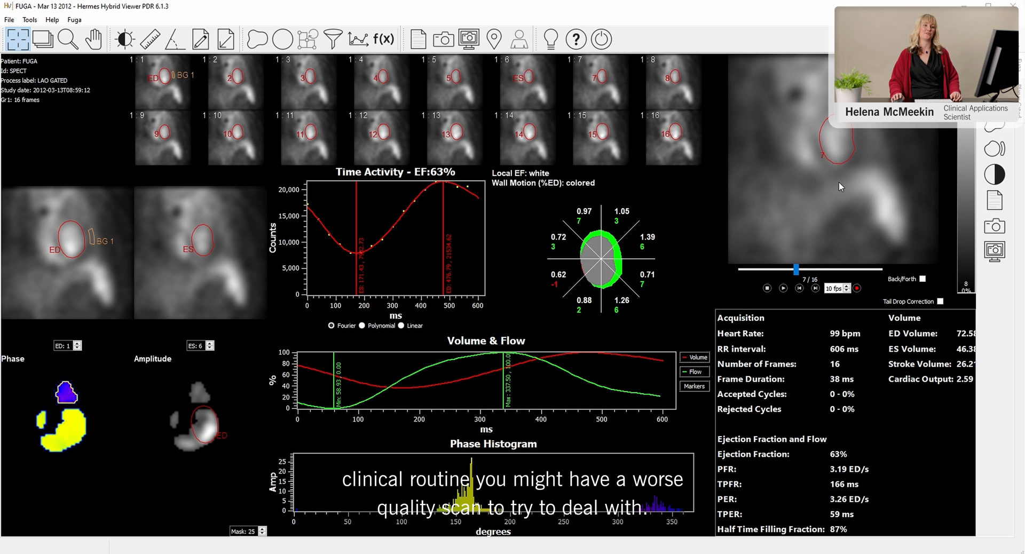
mouse_move(842, 189)
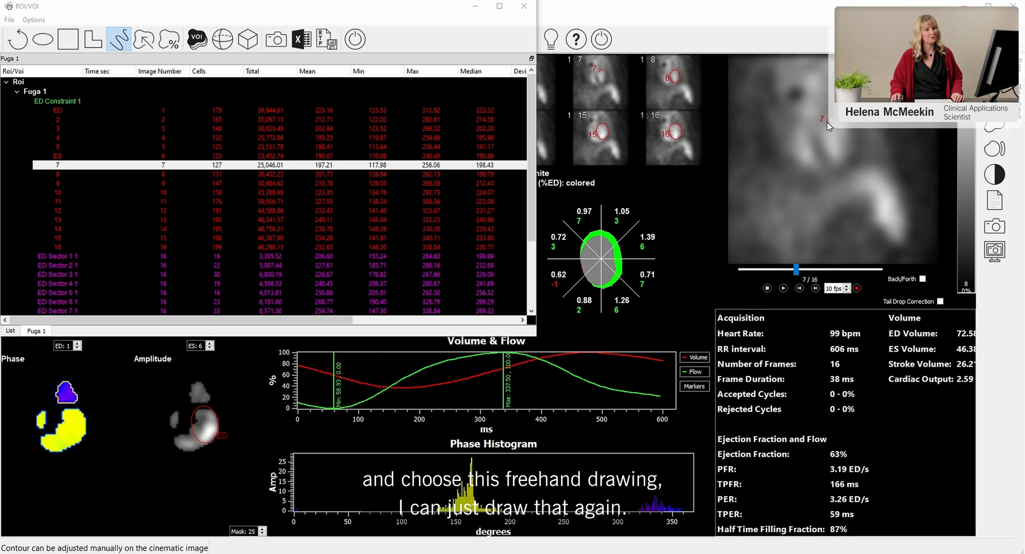
Redraw the frame 7 ventricle contour freehand and rerun, giving 63% ejection fraction.
left_click_drag(828, 120, 839, 171)
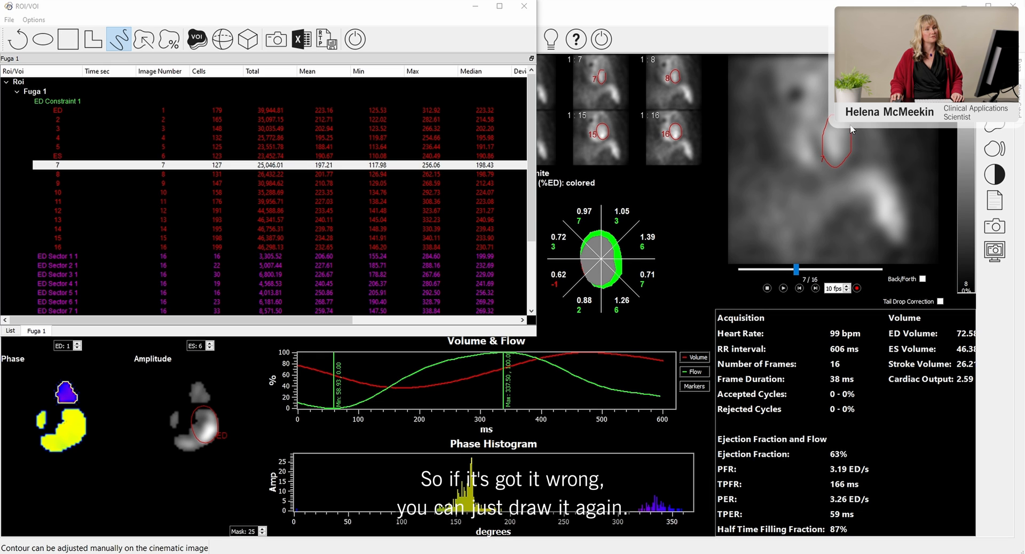
left_click(354, 40)
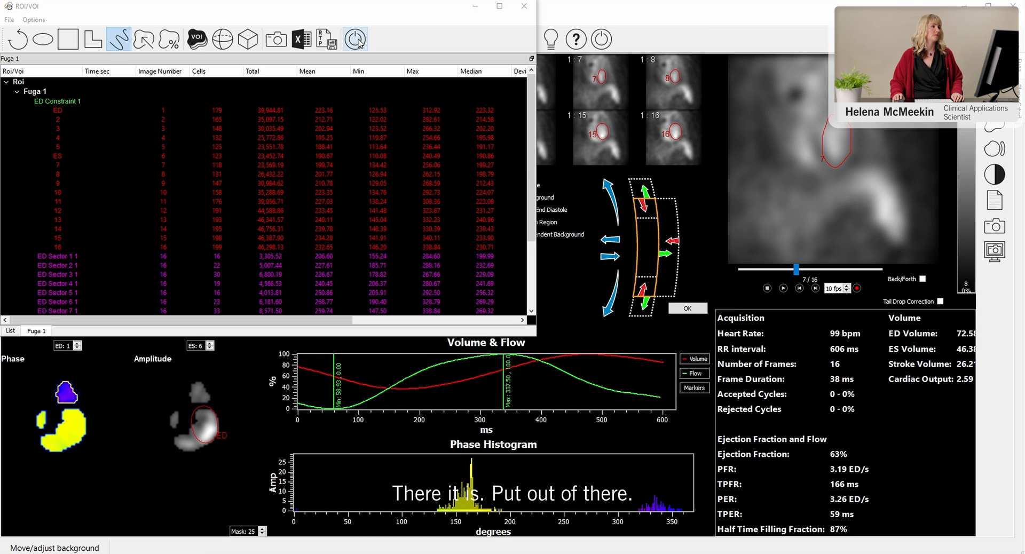
left_click(687, 308)
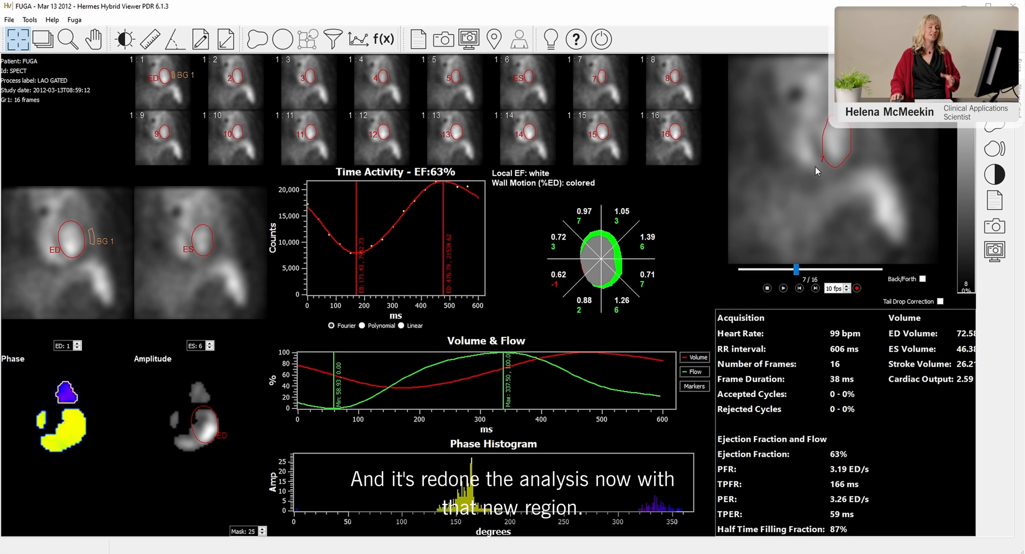
mouse_move(820, 182)
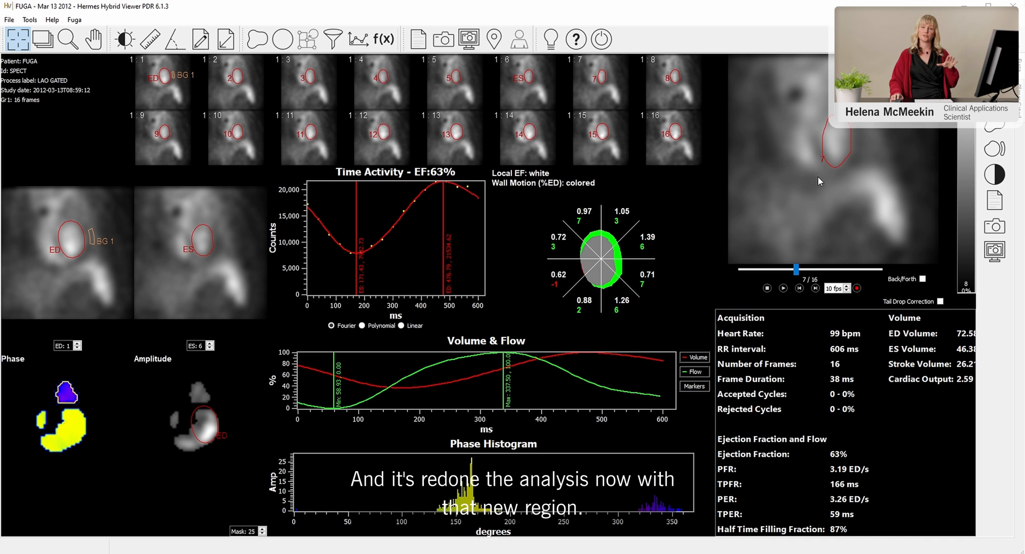